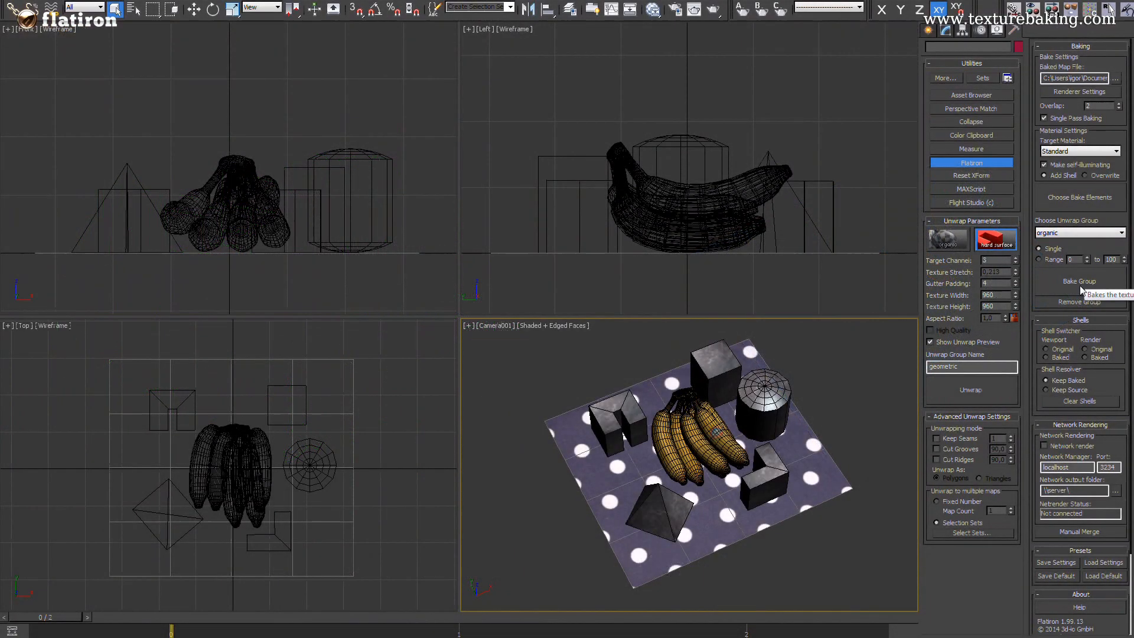
- Browse Flatiron's list of bake element types, including CompleteMap
left_click(1078, 281)
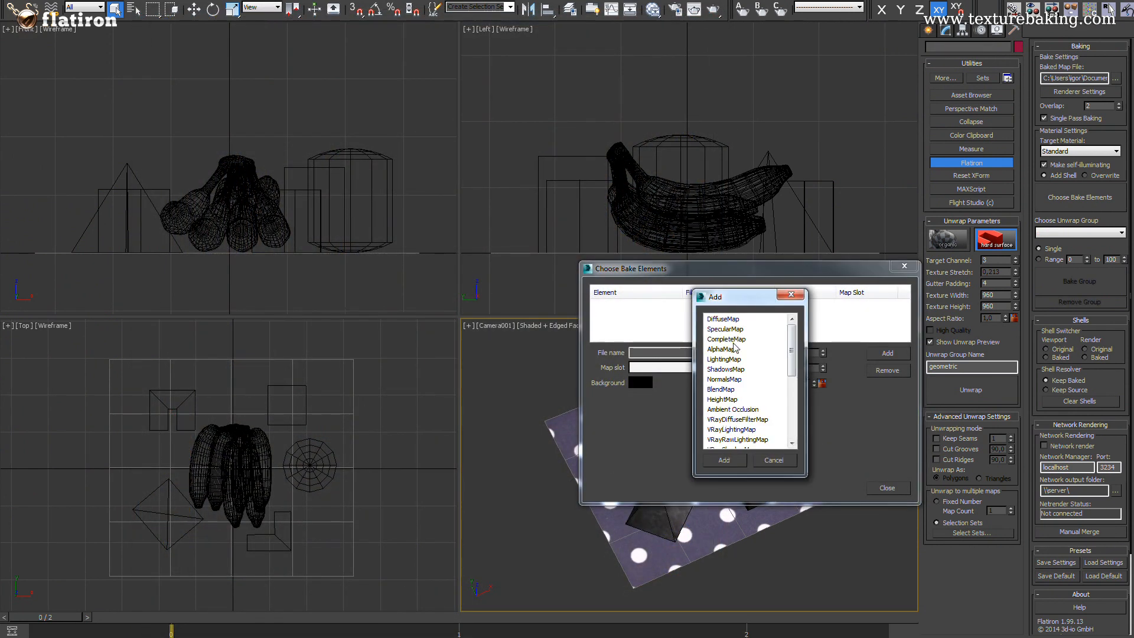
scroll("down", 3)
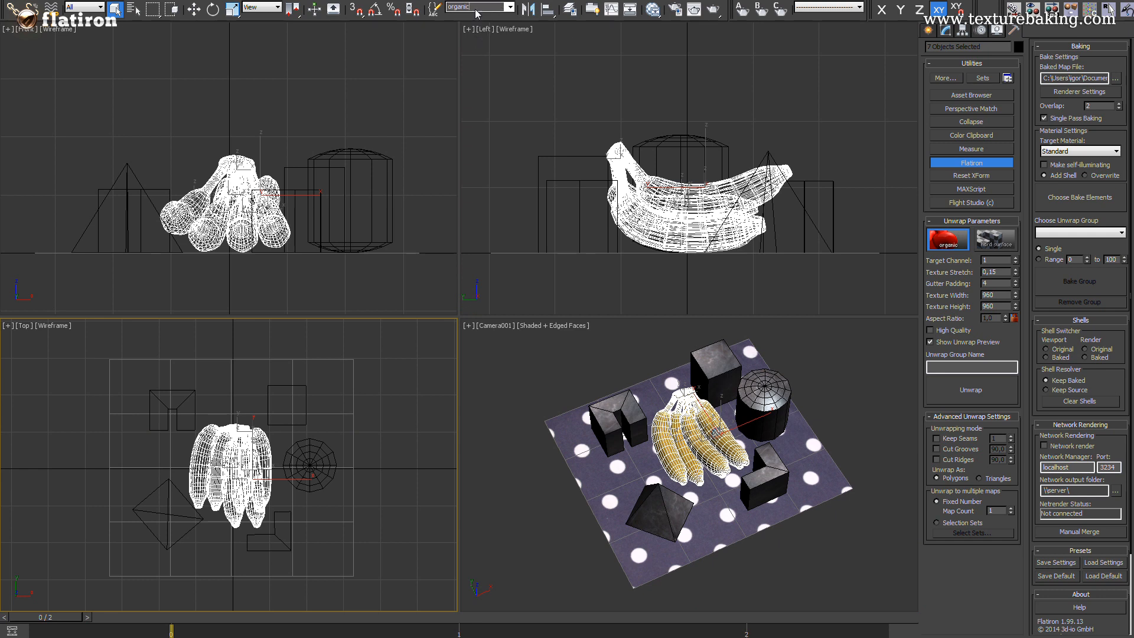
left_click(476, 7)
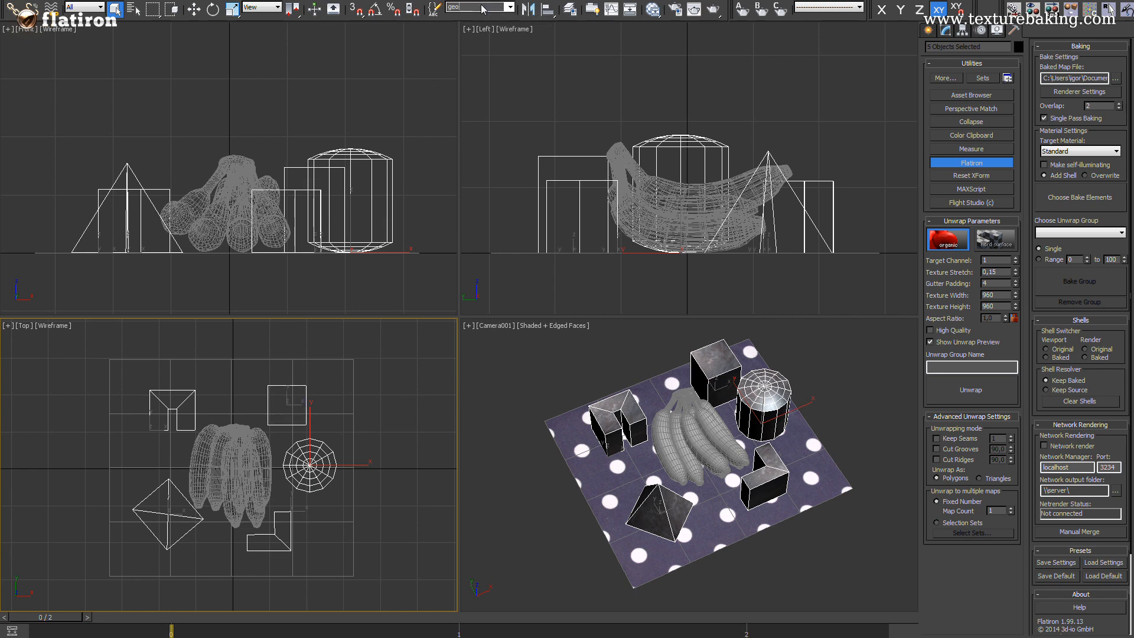
left_click(504, 7)
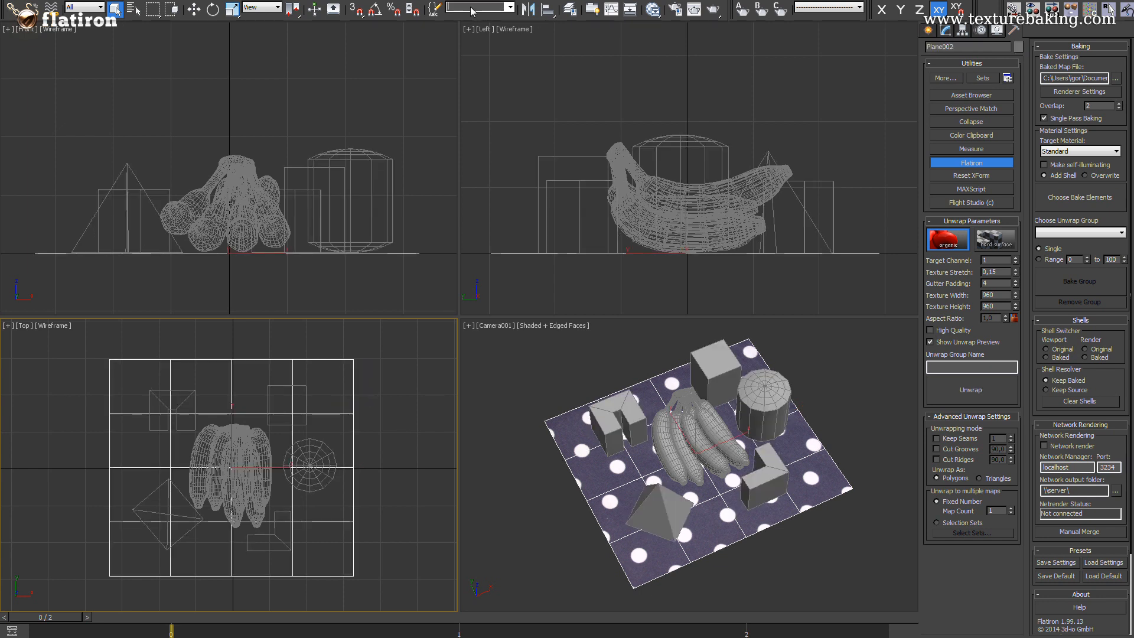
left_click(474, 7)
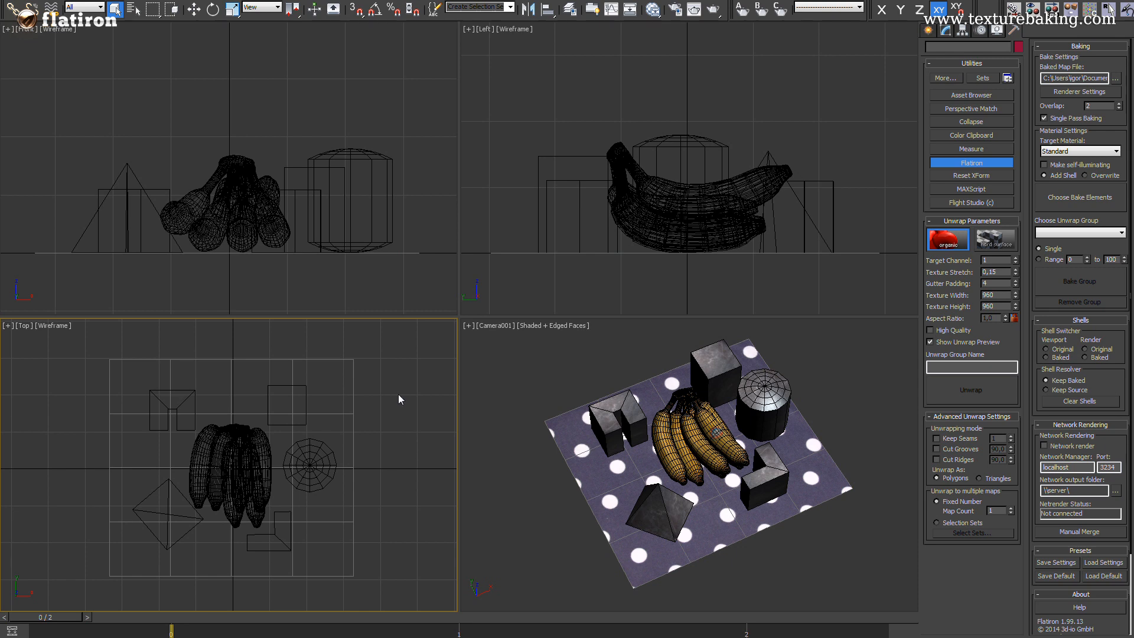
- Raise the unwrap target channel to 3 and texture stretch to 0.213
left_click(681, 520)
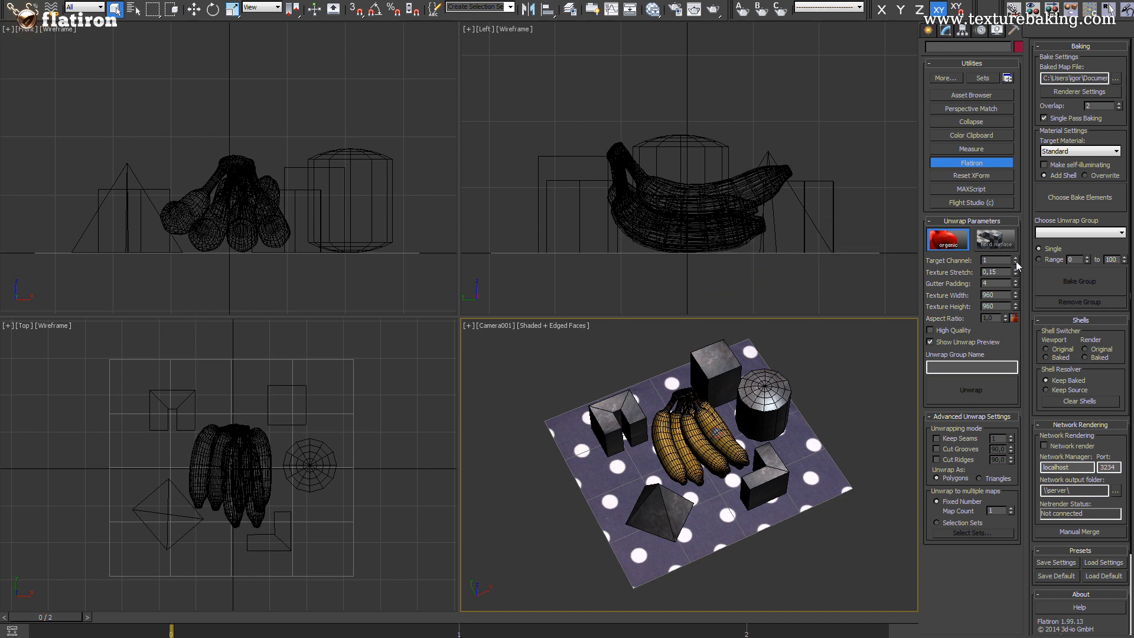
left_click(1012, 259)
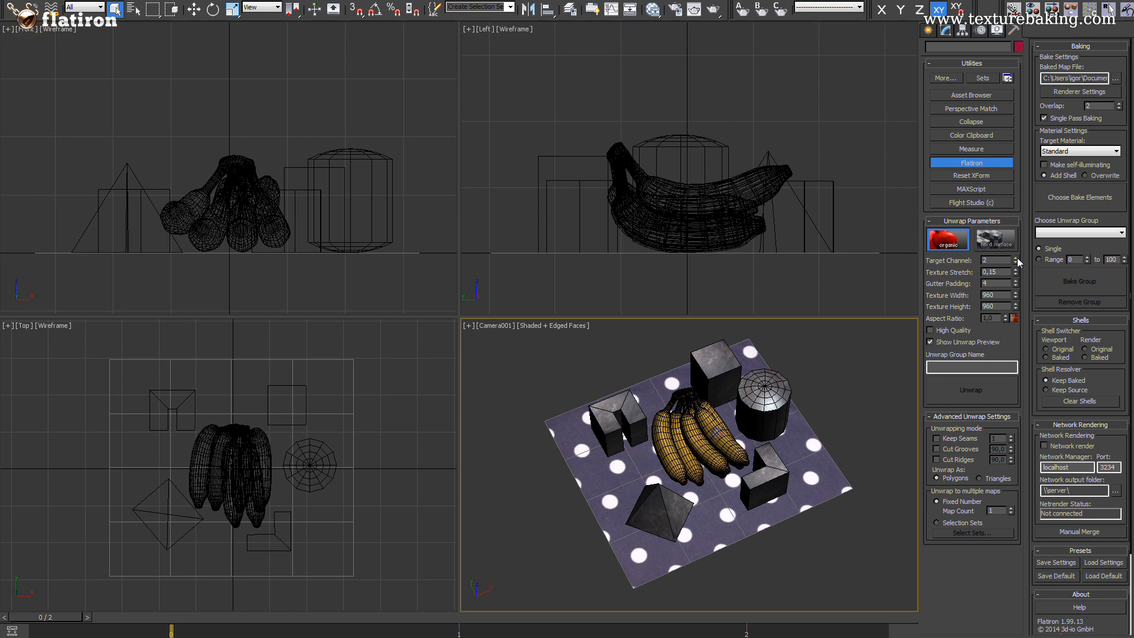
left_click(1007, 256)
type("3")
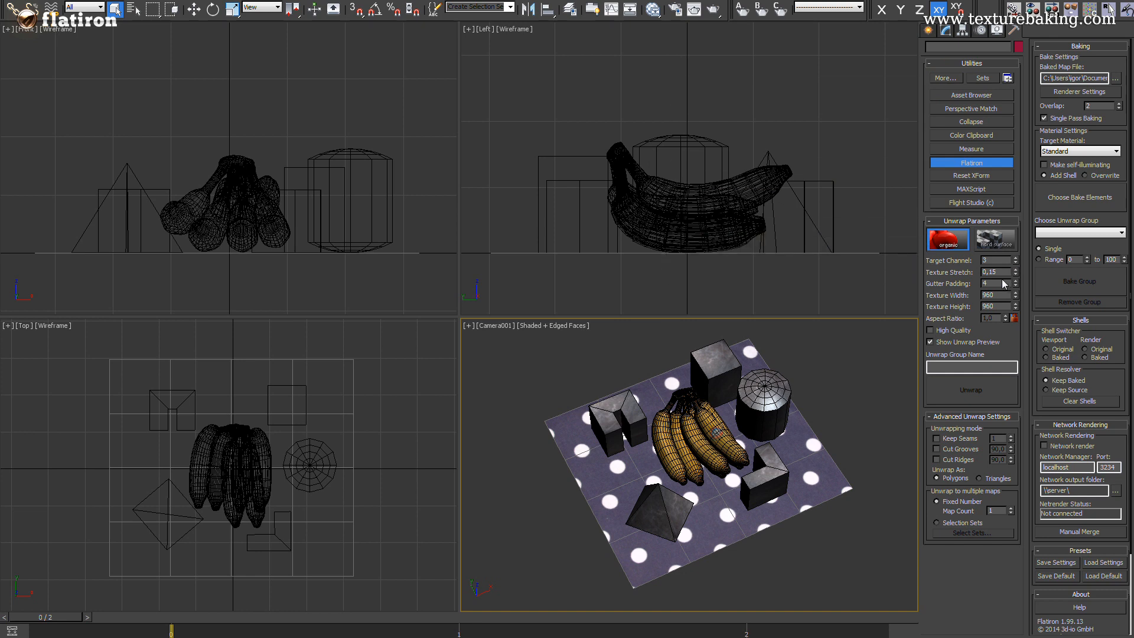
left_click(1010, 271)
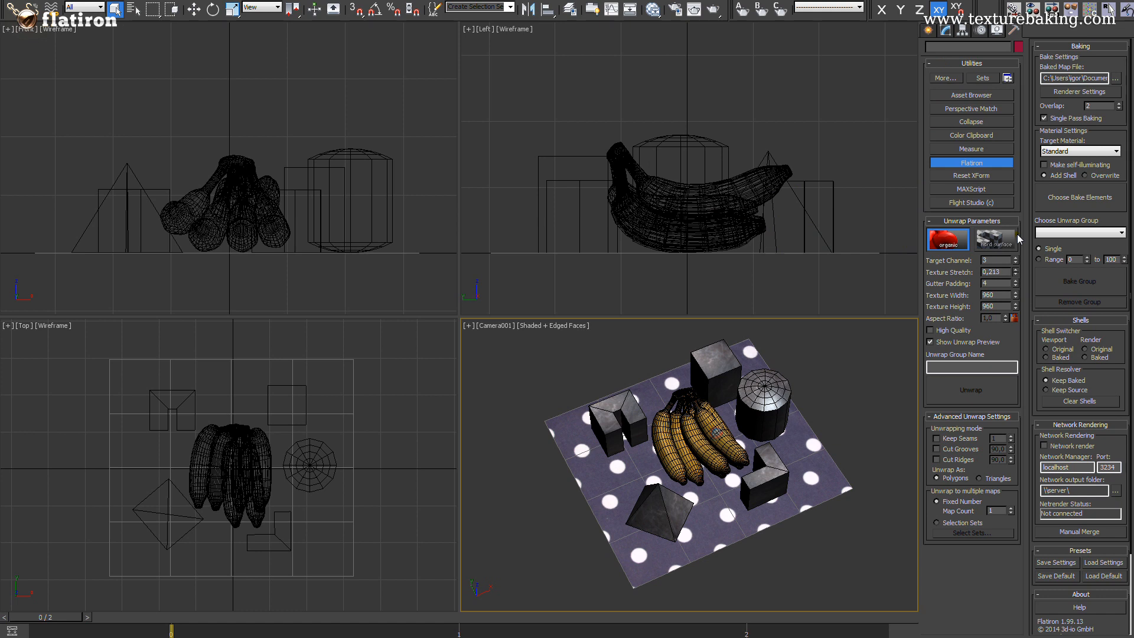
mouse_move(953, 365)
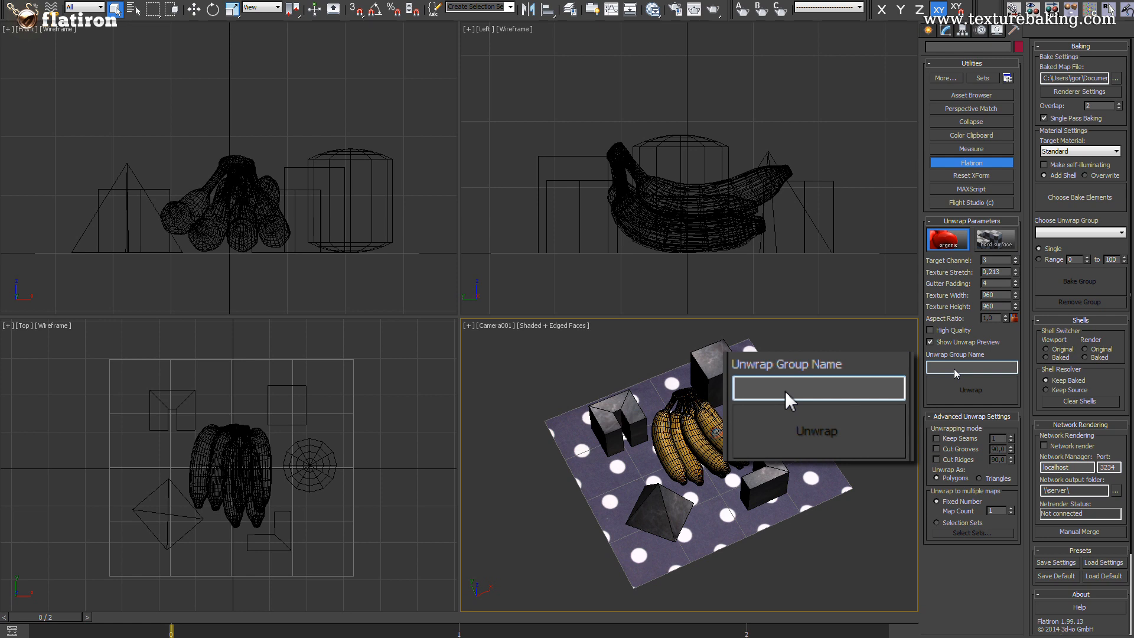
- Name the new Flatiron unwrap group 'organic'
left_click(816, 431)
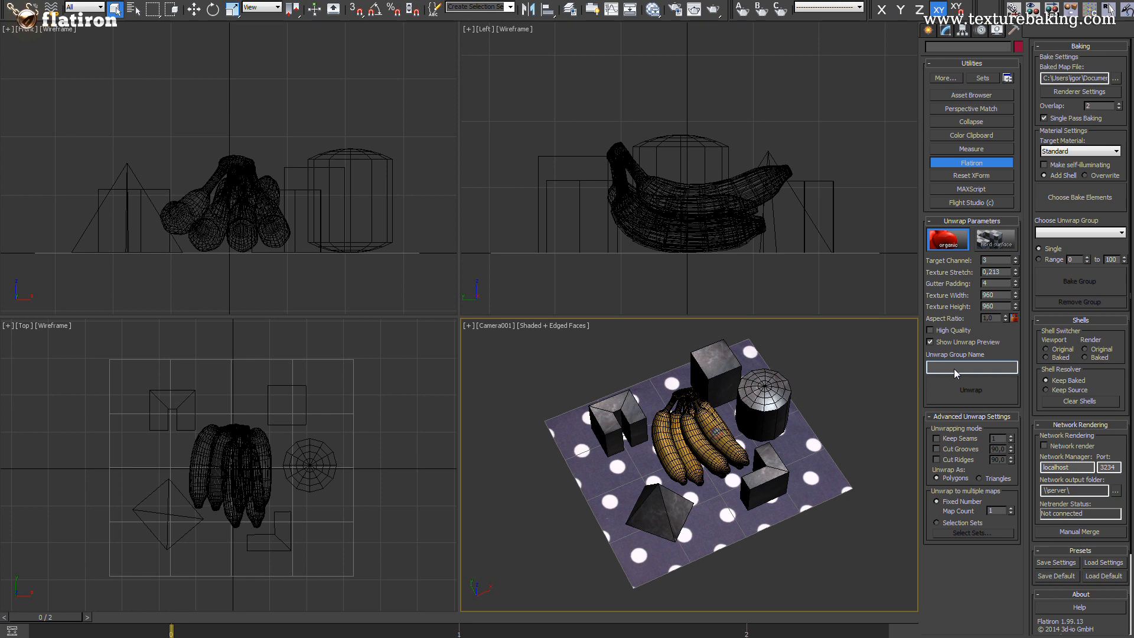
left_click(971, 366)
type("organic")
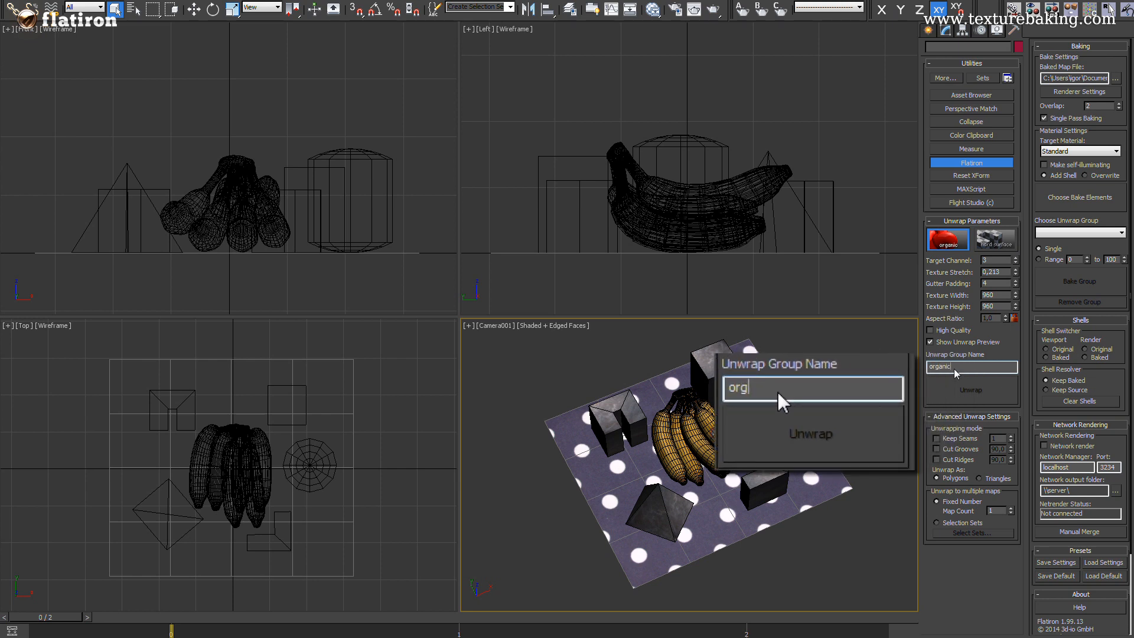
left_click(810, 434)
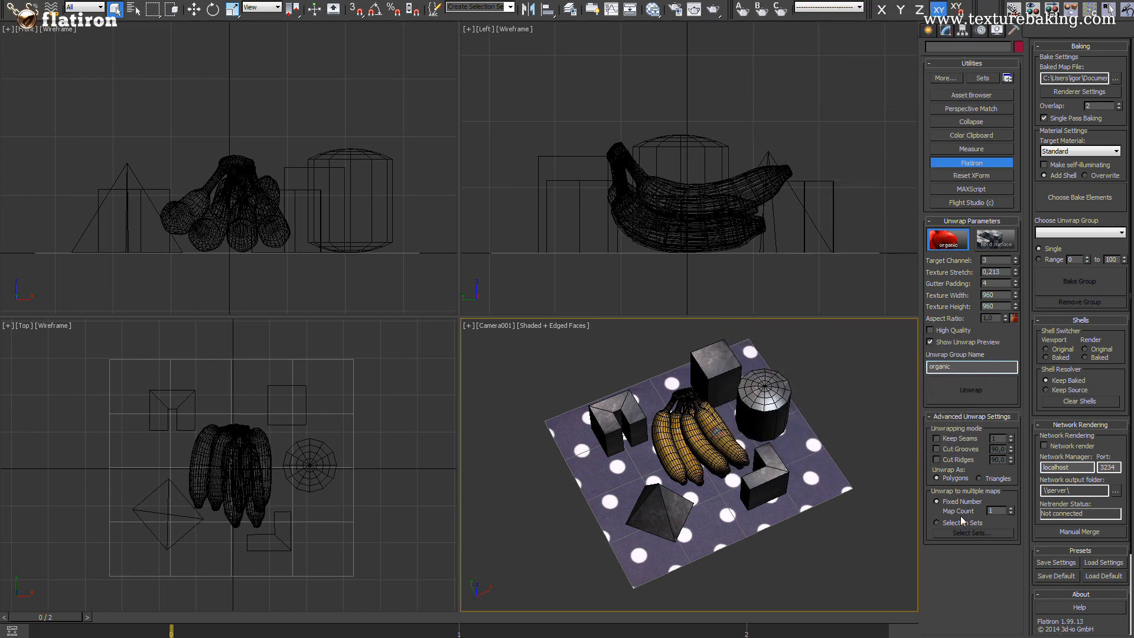
- Unwrap by selection sets using the organic set of bananas
left_click(937, 522)
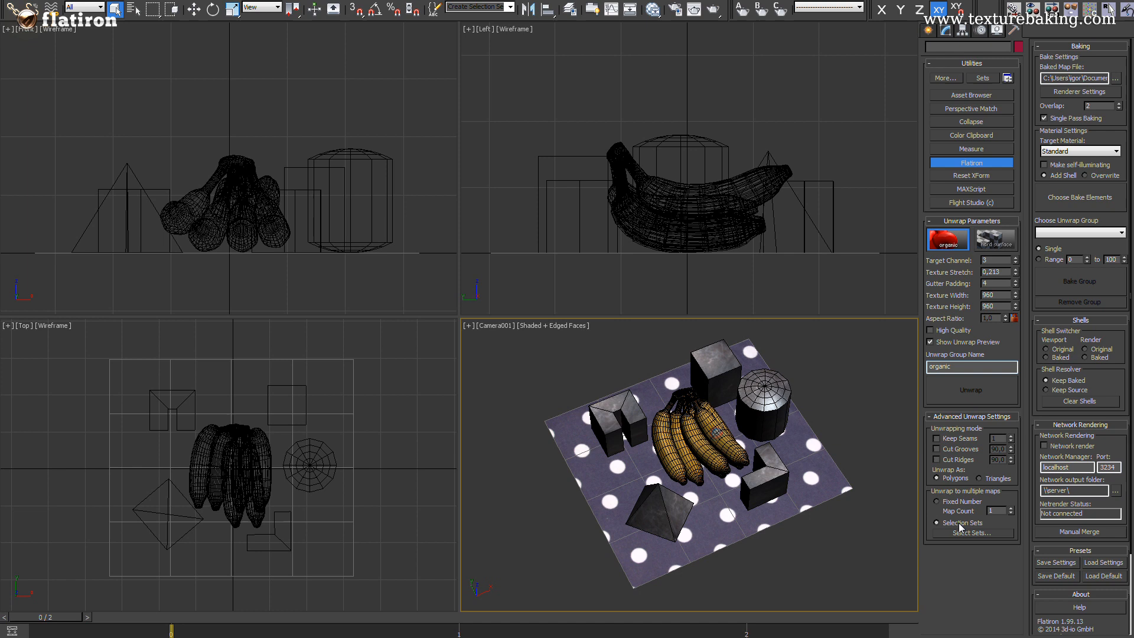
left_click(971, 533)
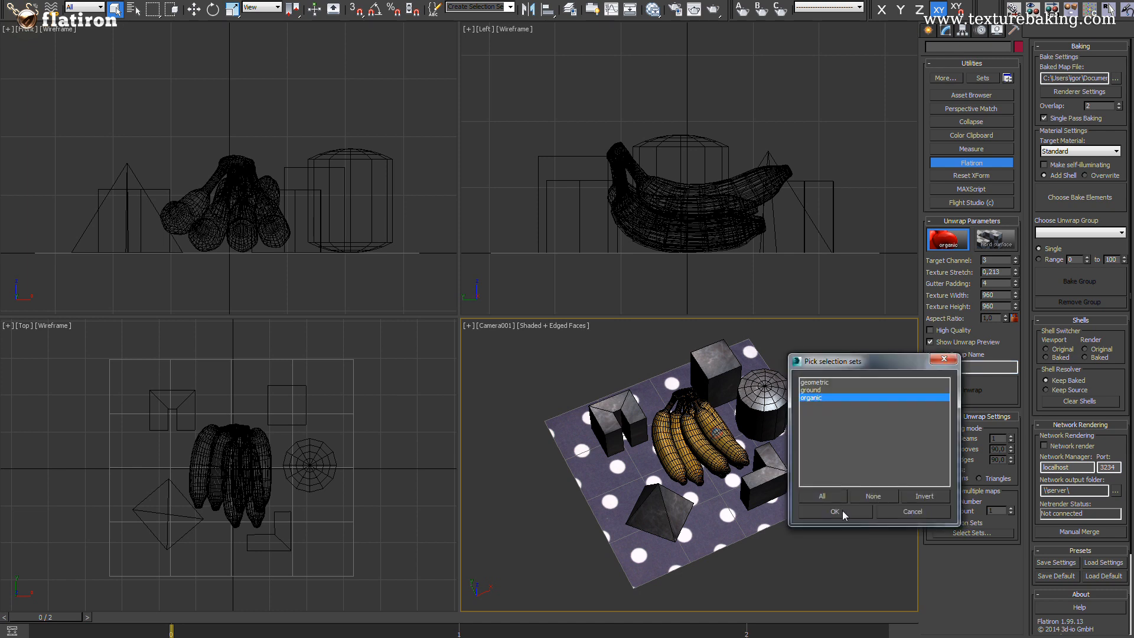
left_click(833, 511)
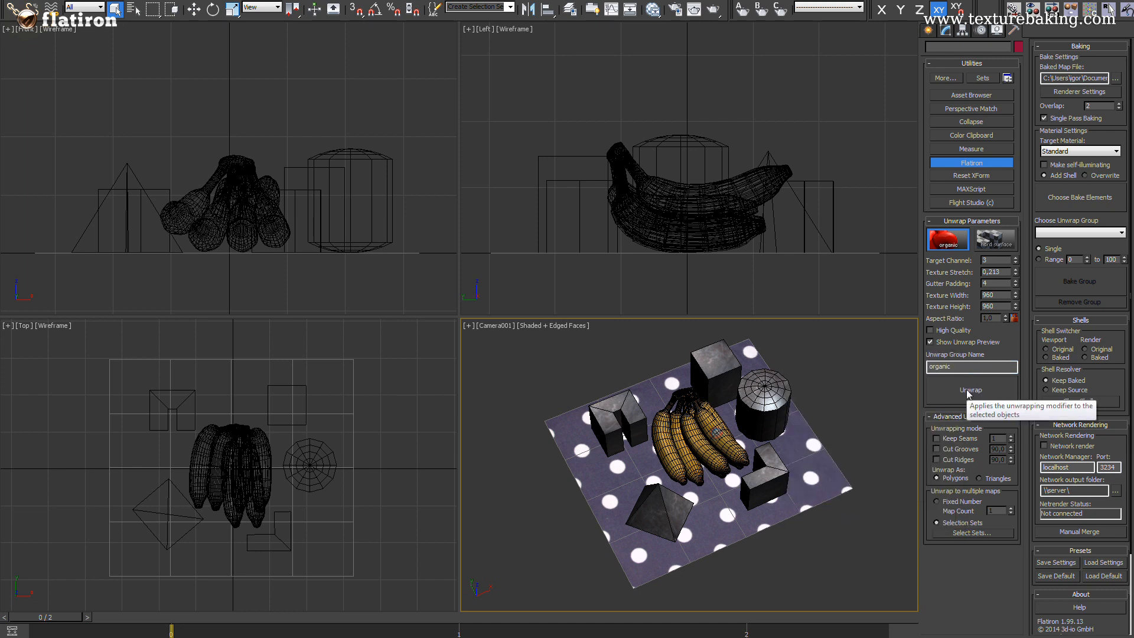
left_click(970, 389)
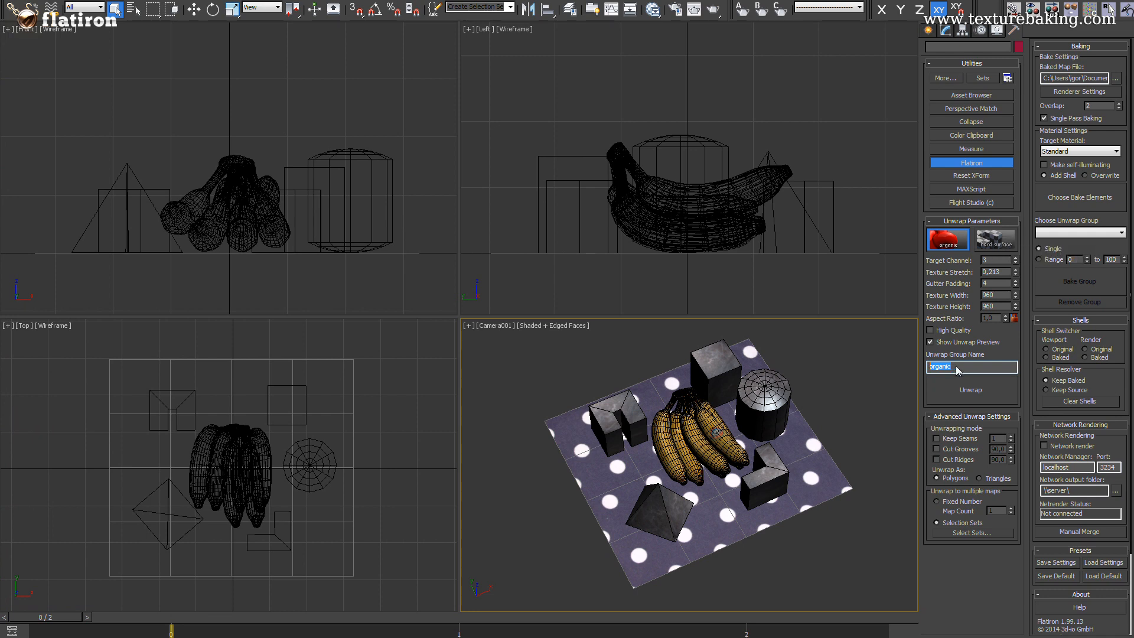
mouse_move(961, 371)
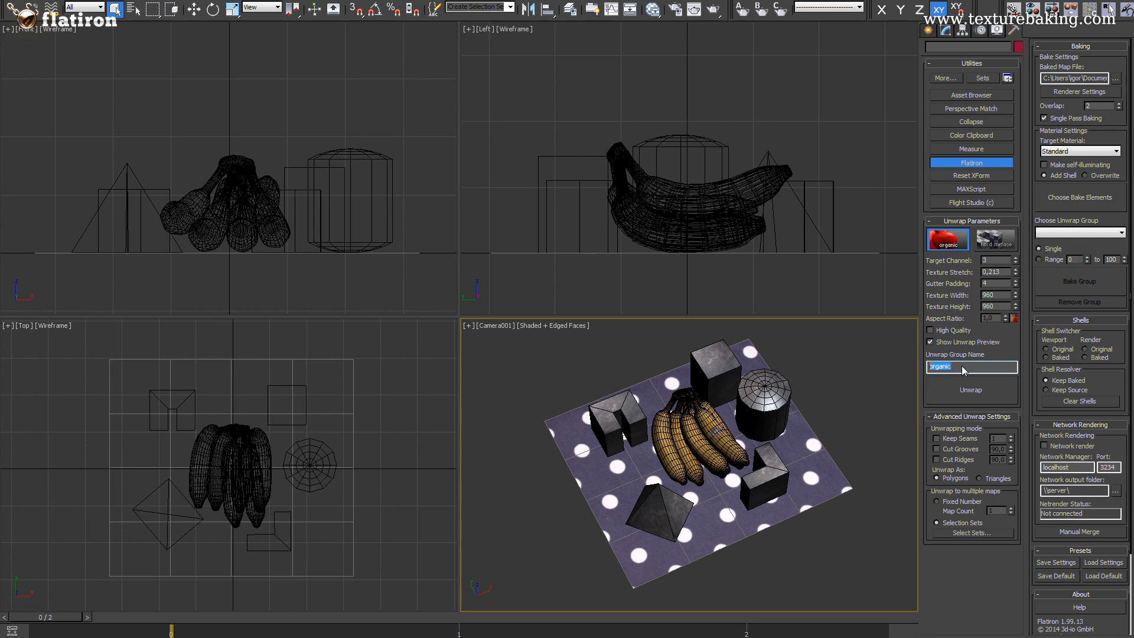
- Unwrap the geometric selection set with the hard-surface preset into group 'geometric'
type("geomet")
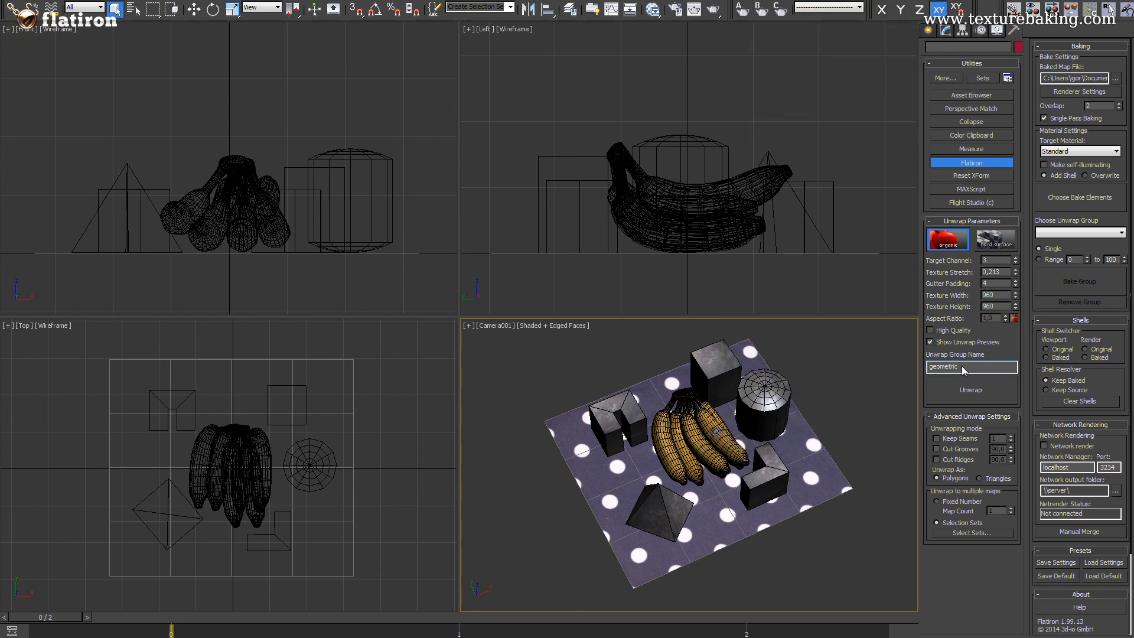
left_click(994, 239)
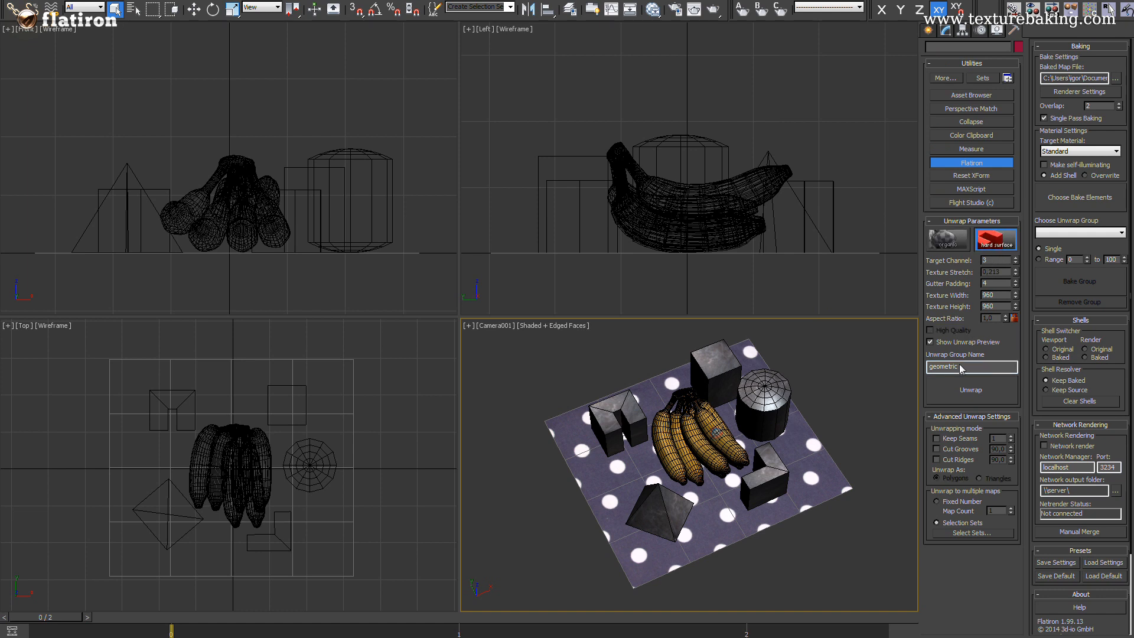
left_click(971, 533)
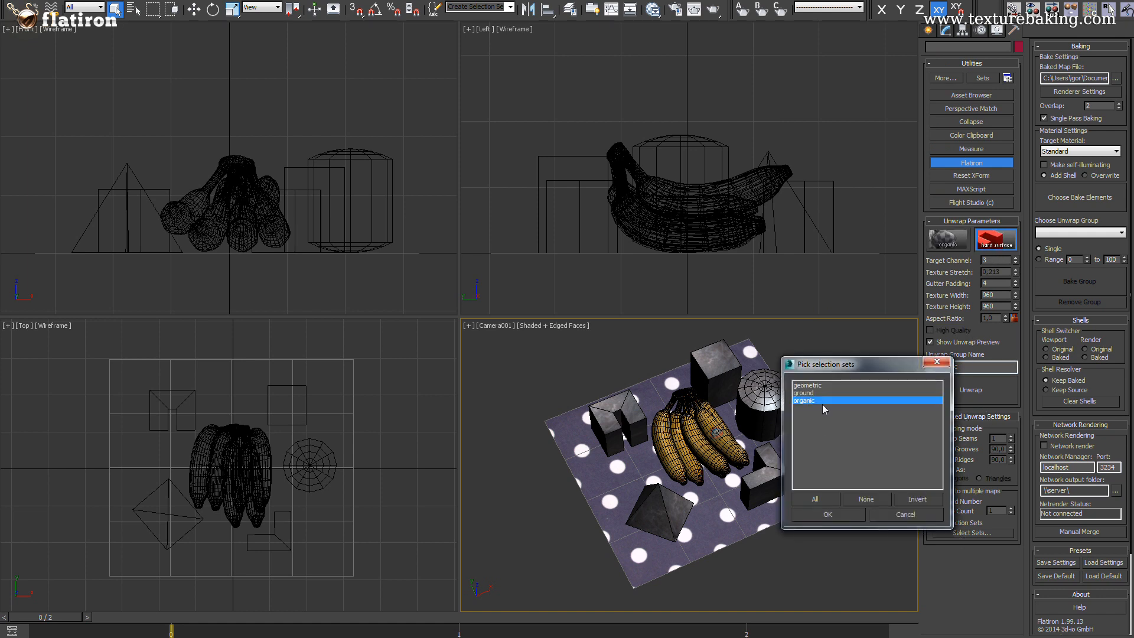
left_click(827, 513)
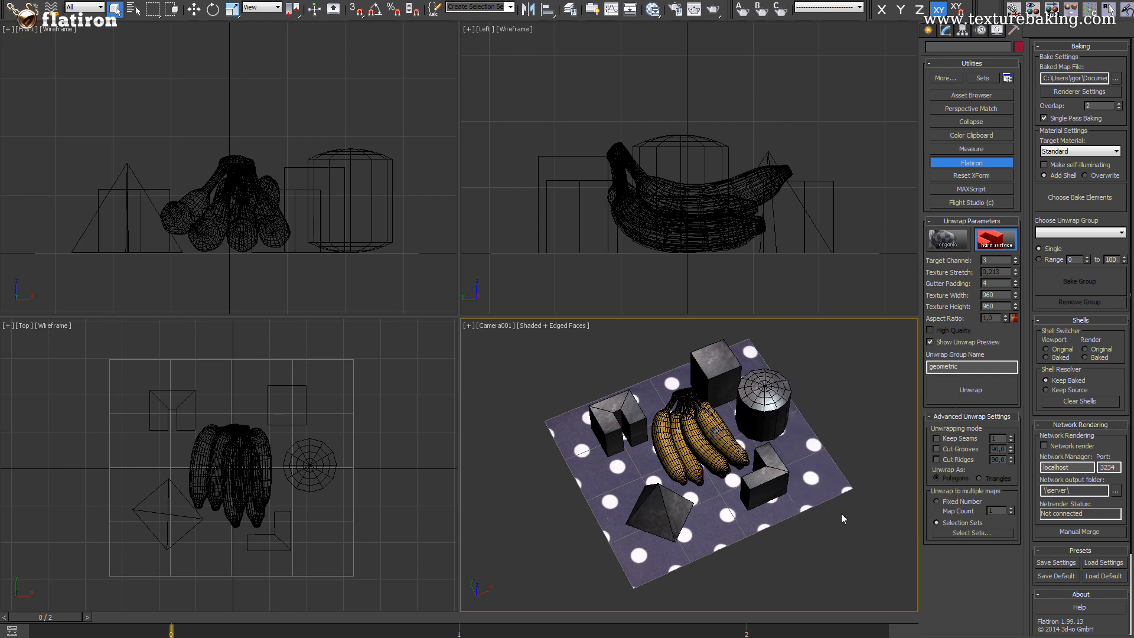
mouse_move(971, 388)
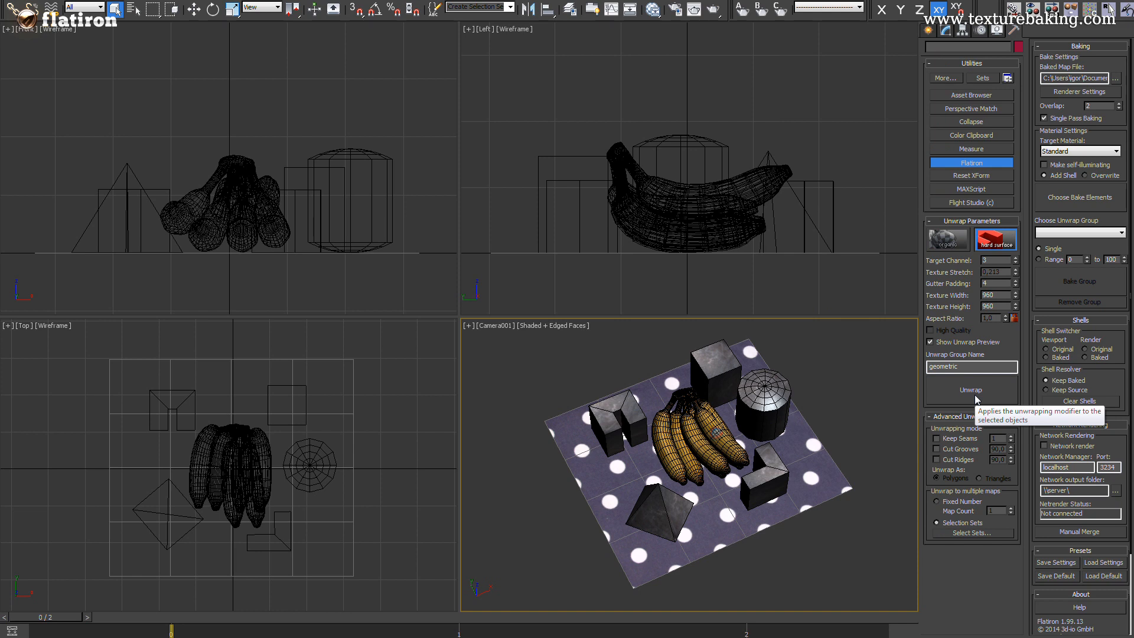
mouse_move(698, 334)
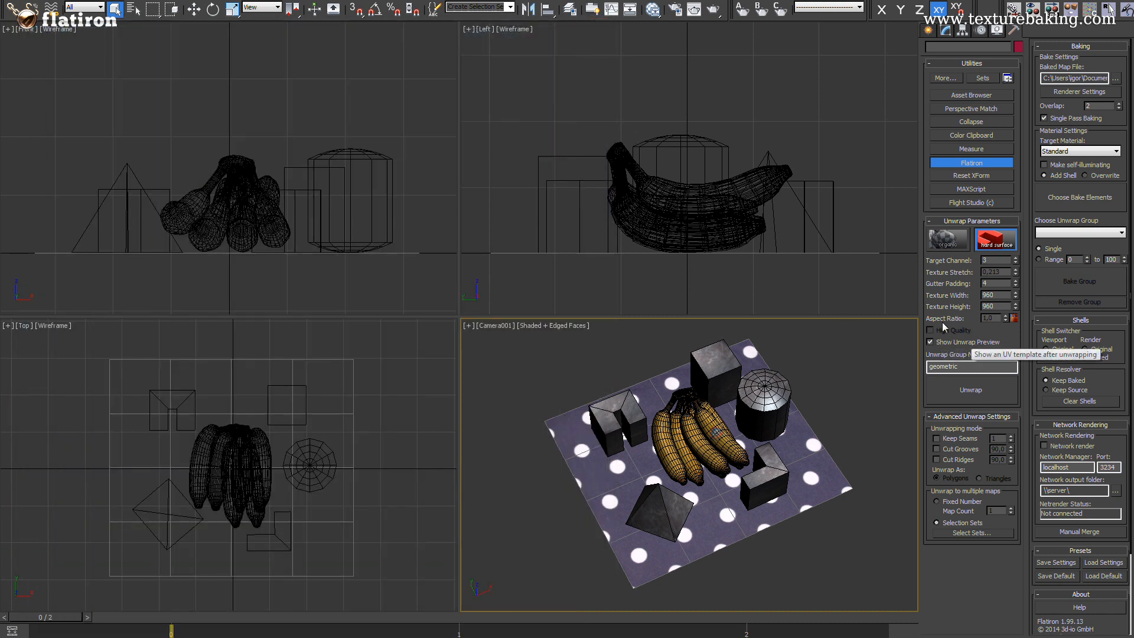
mouse_move(859, 418)
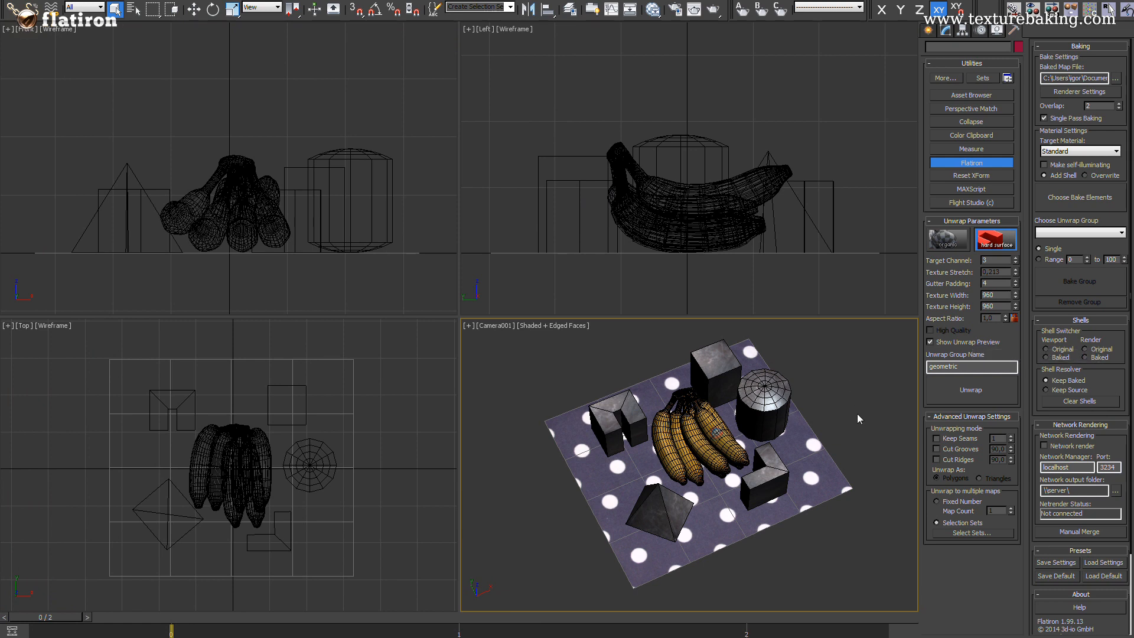
mouse_move(1104, 243)
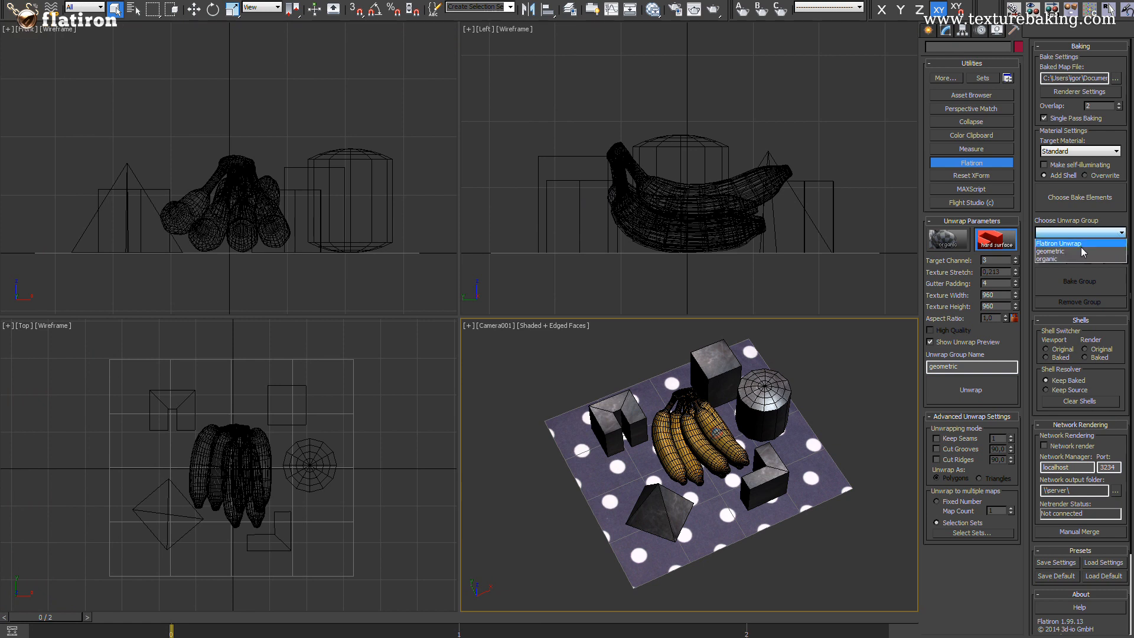
left_click(1077, 251)
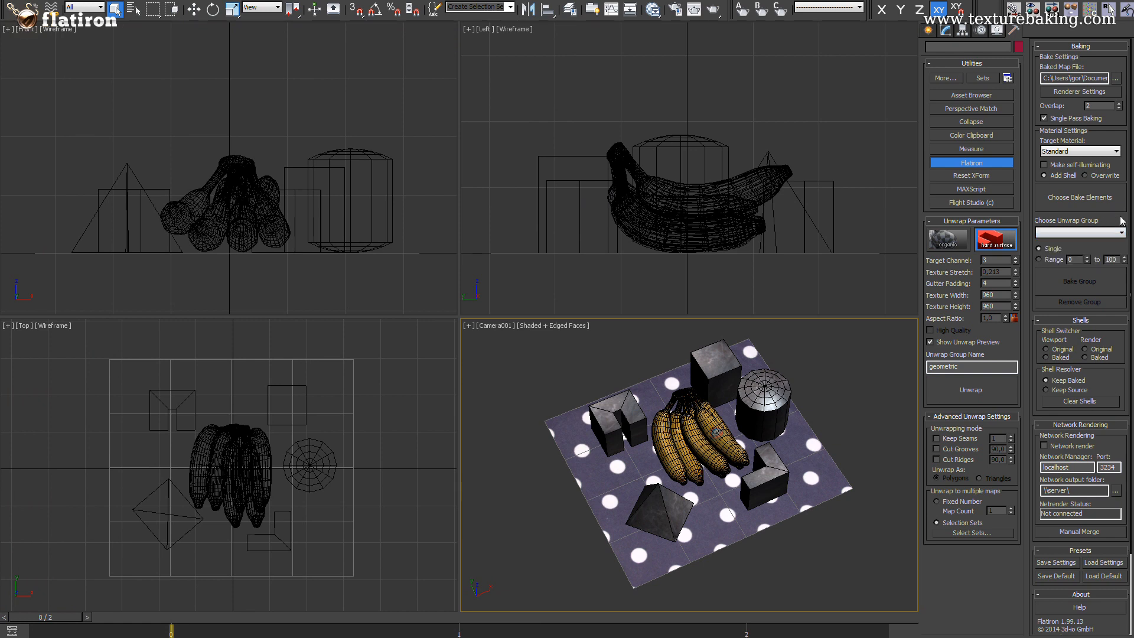
mouse_move(1047, 98)
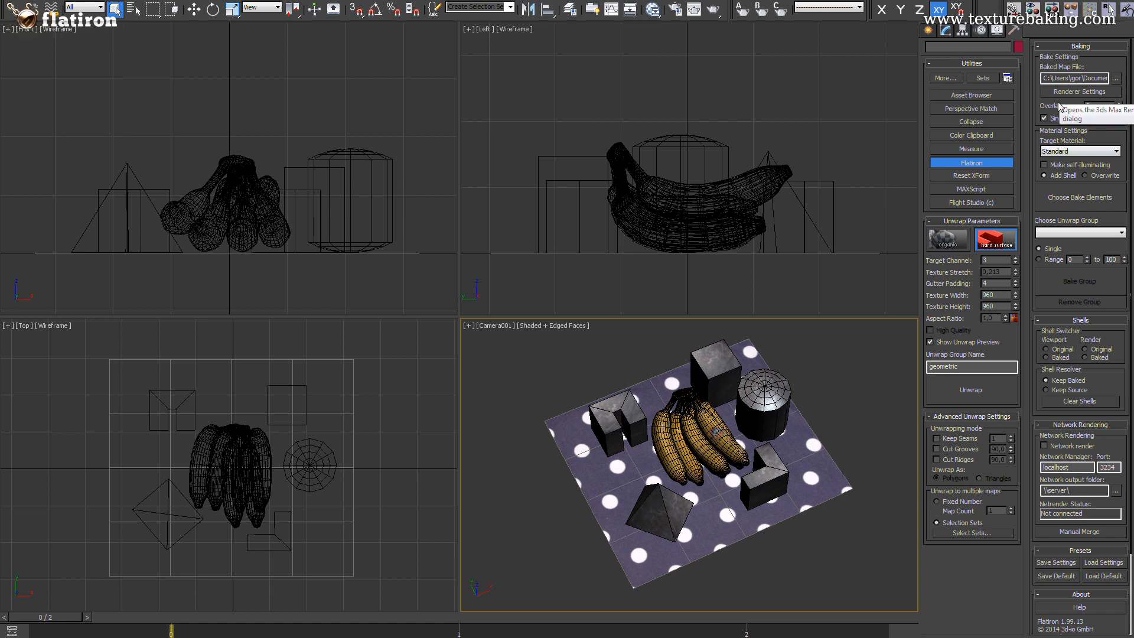
mouse_move(1116, 147)
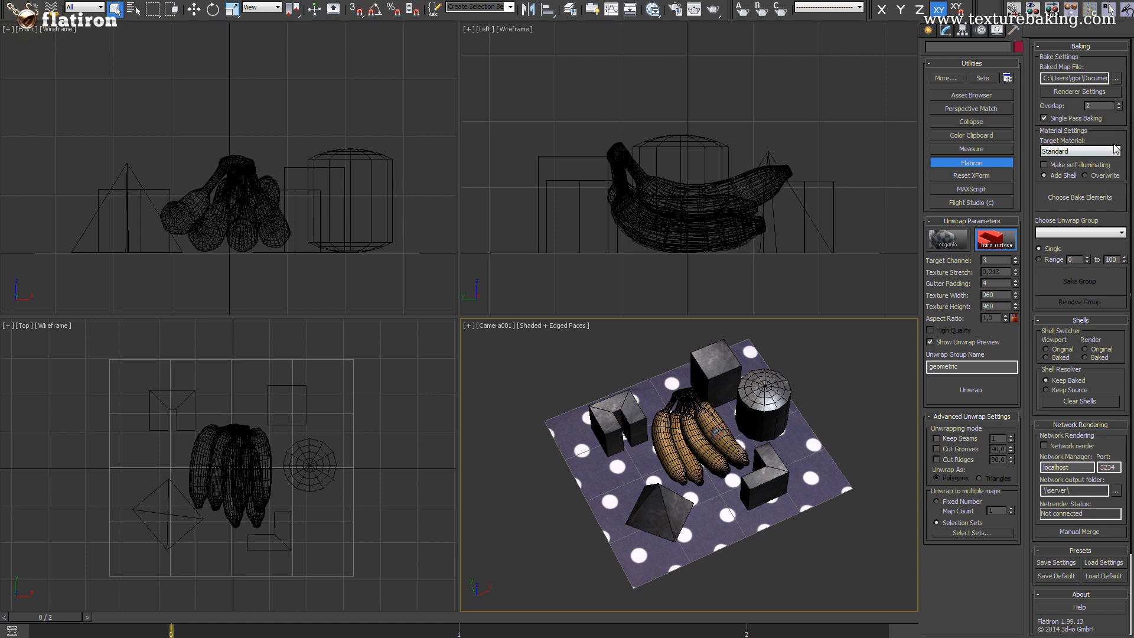
- Keep Standard as target material and make the shell materials self-illuminating
left_click(1118, 150)
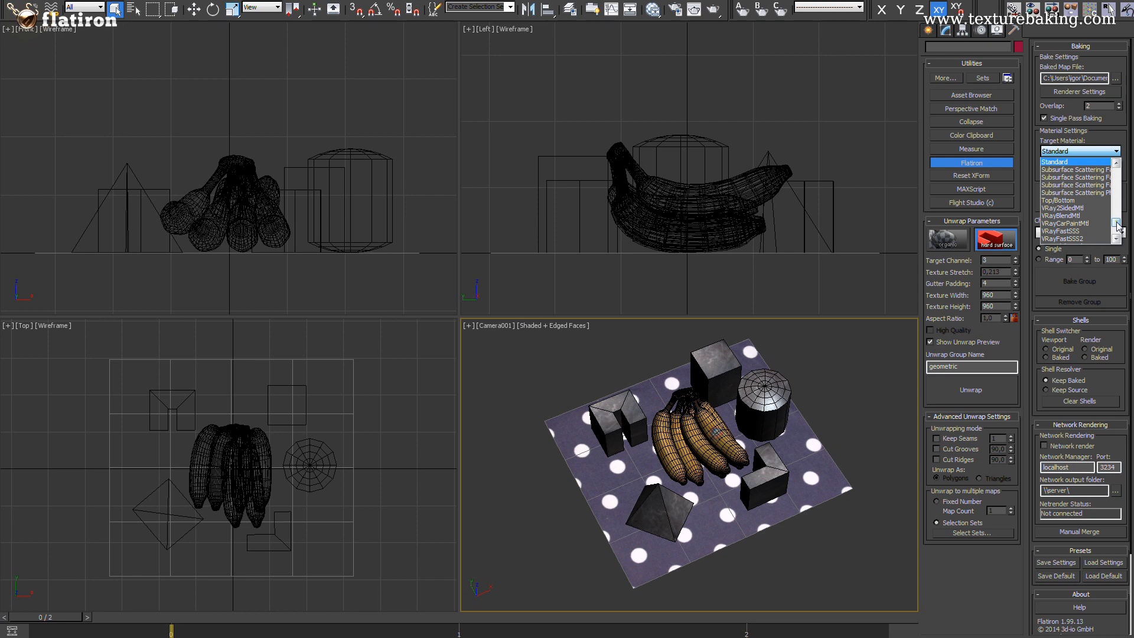
scroll("down", 3)
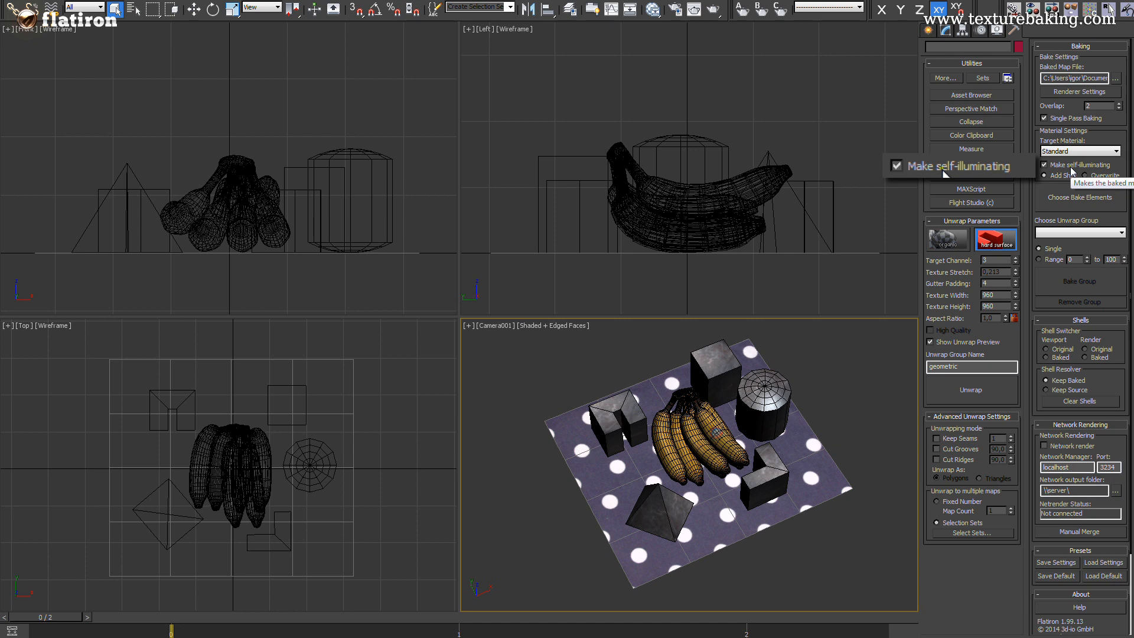
mouse_move(1066, 192)
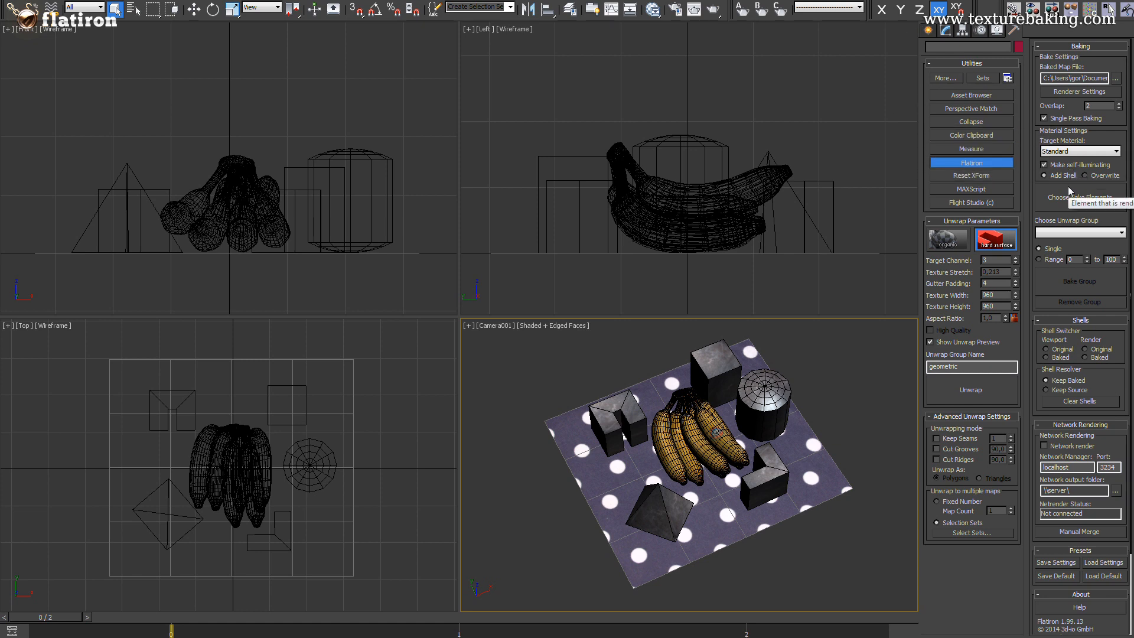
mouse_move(1046, 185)
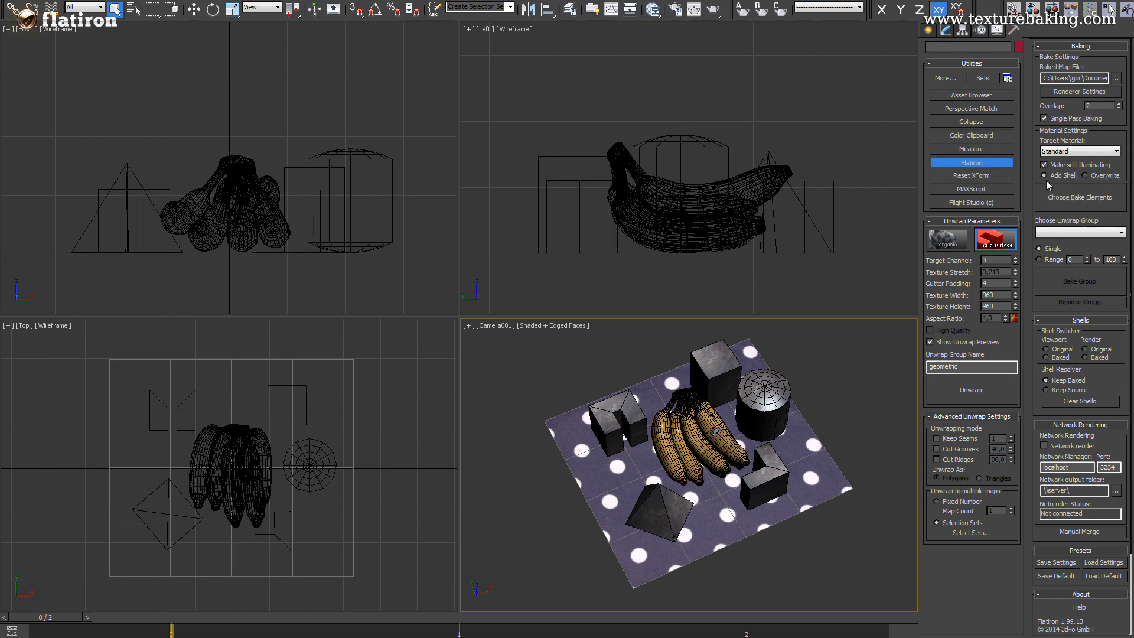
- Add a 960x960 VRayCompleteMap bake element mapped to Diffuse Color
left_click(1078, 197)
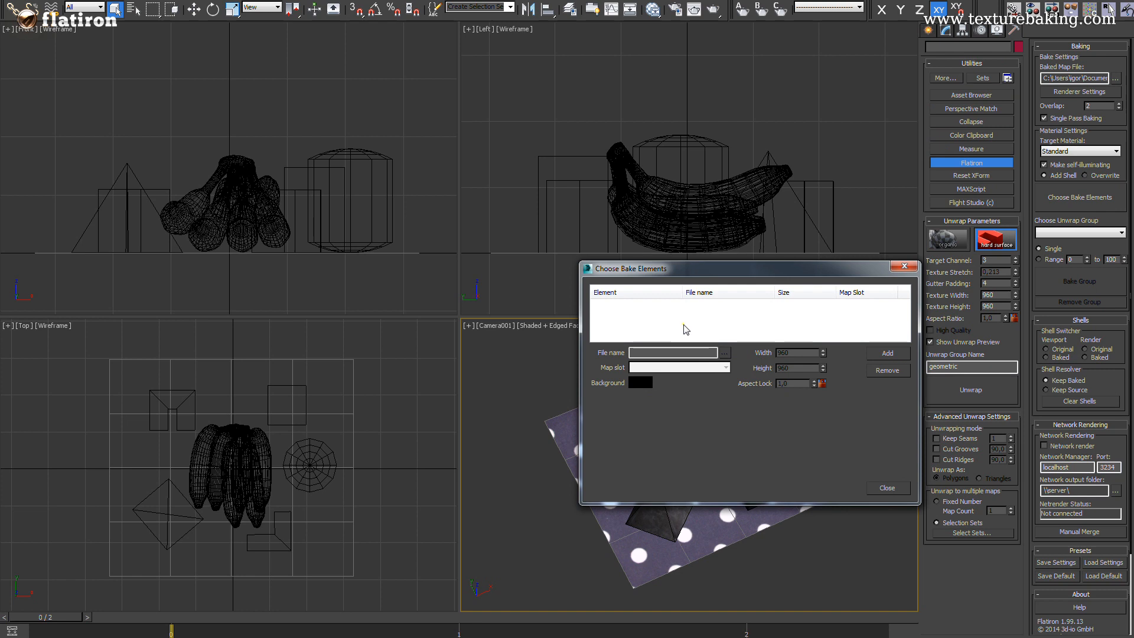
left_click(887, 353)
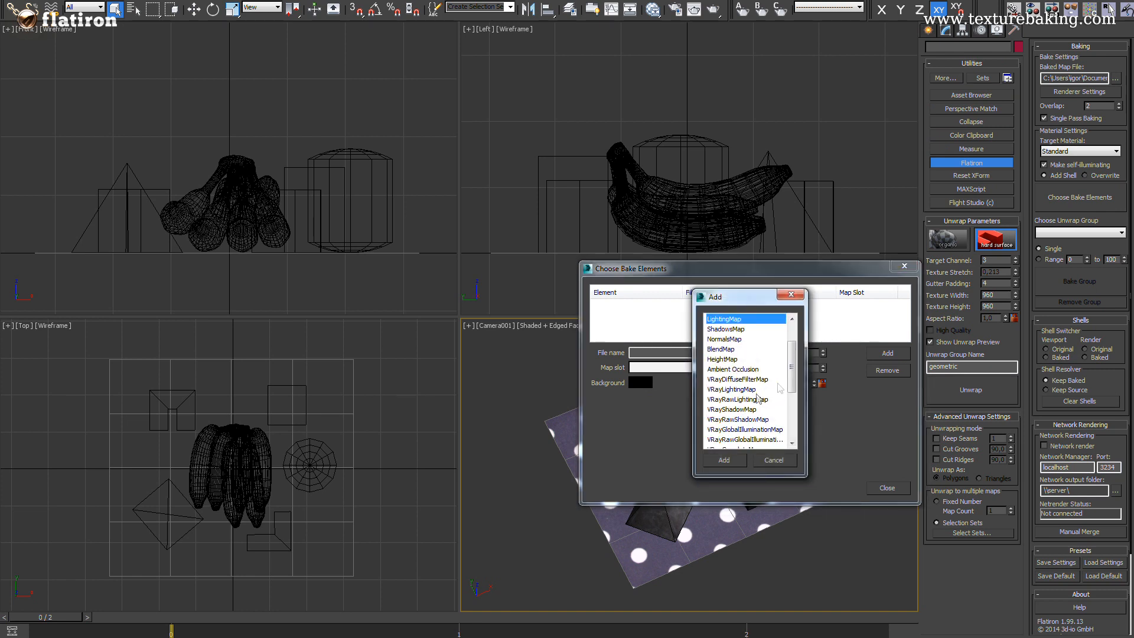
scroll("down", 3)
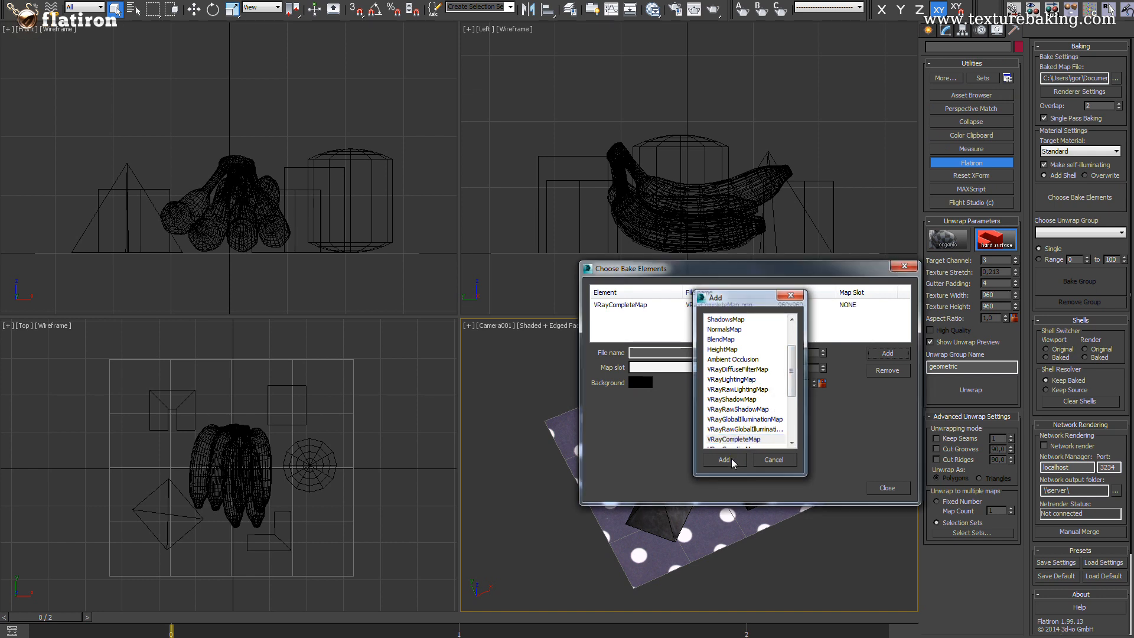
left_click(722, 459)
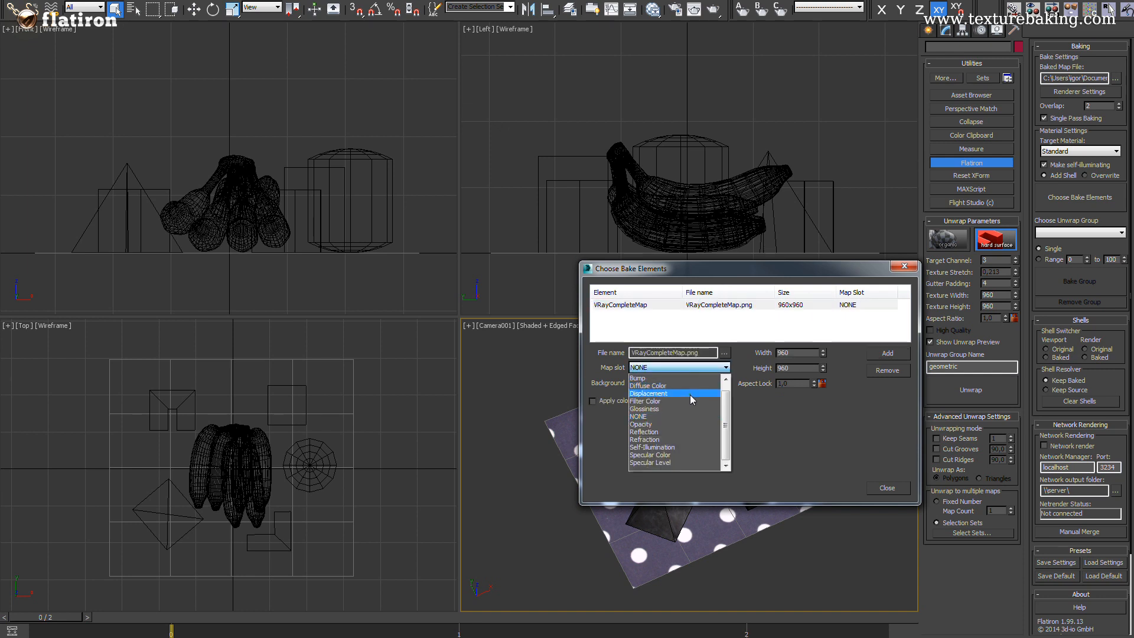
left_click(646, 385)
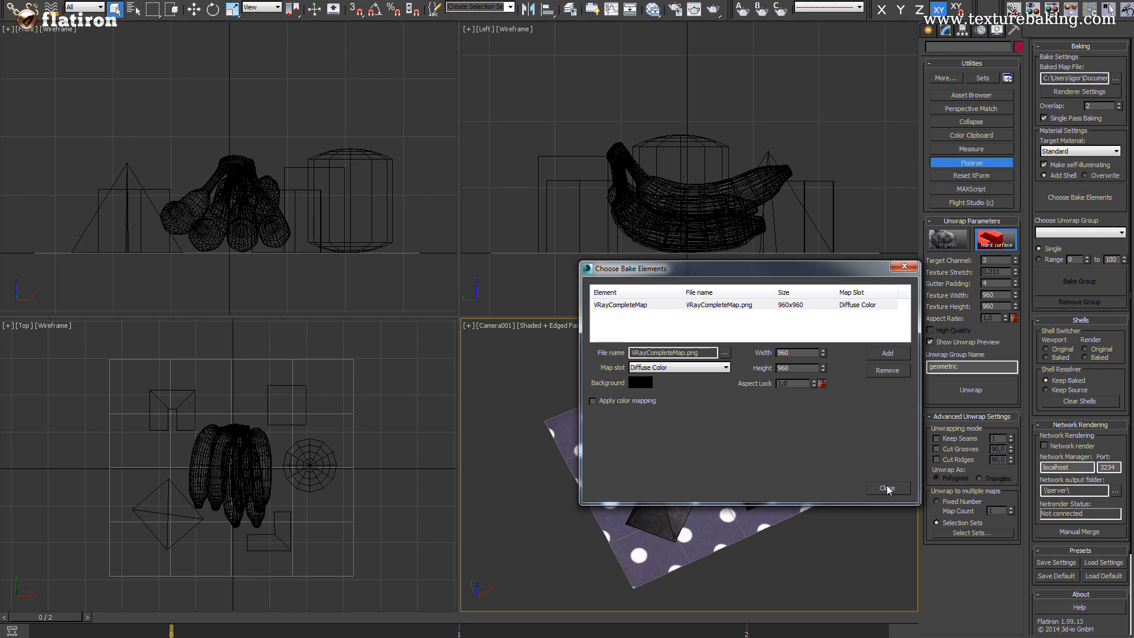
- Bake the organic group's textures and dismiss the rendered image preview
left_click(887, 488)
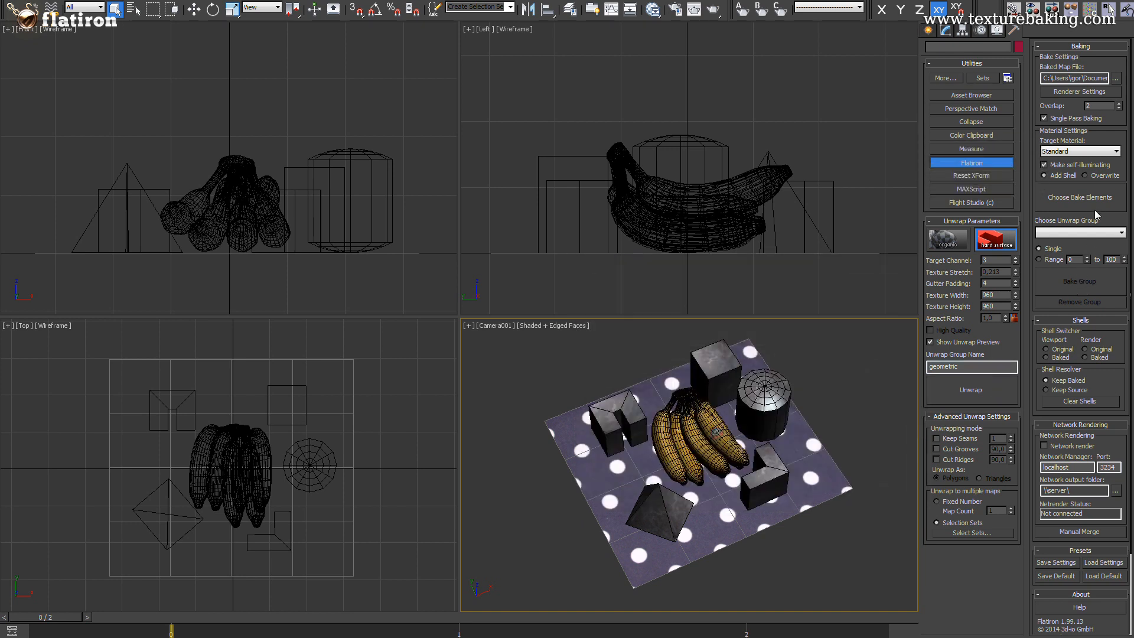
left_click(1122, 232)
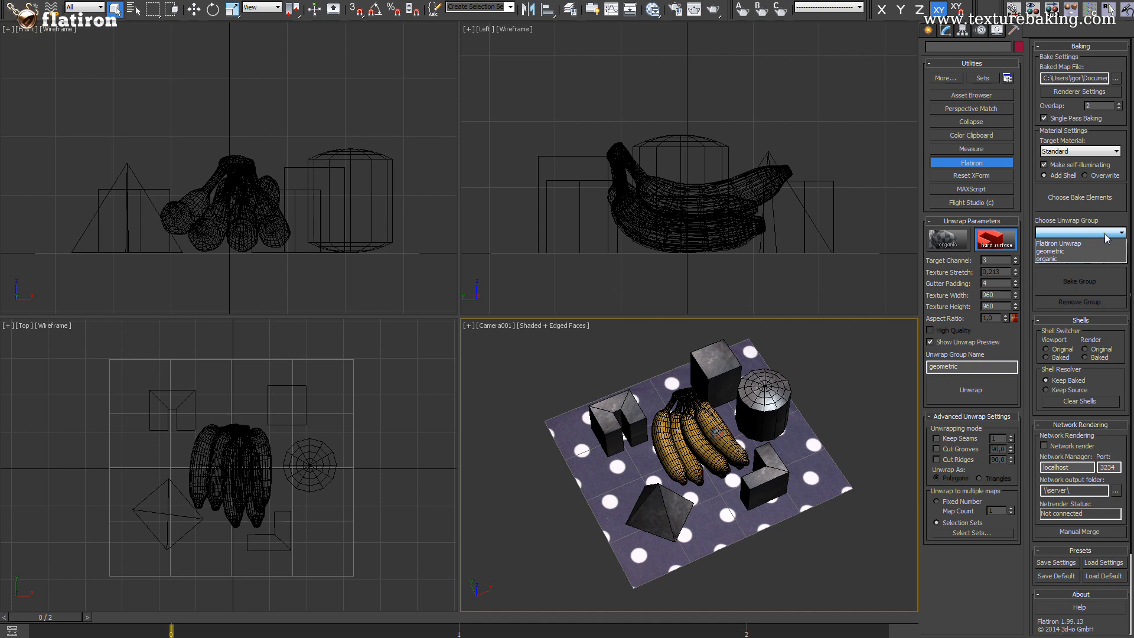
left_click(1077, 259)
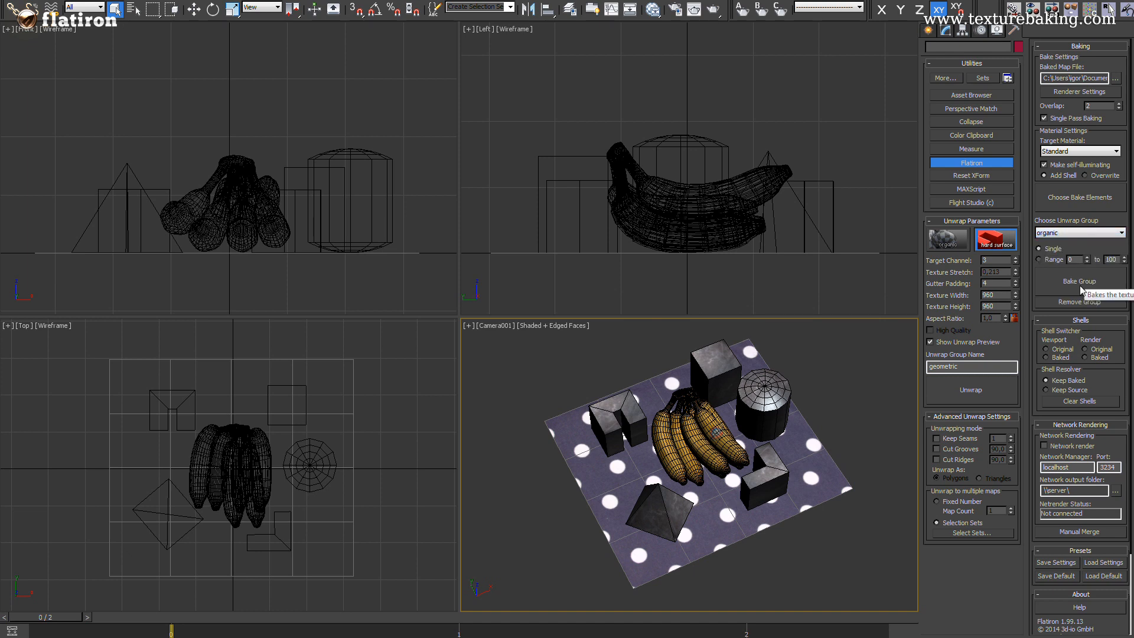
left_click(1079, 281)
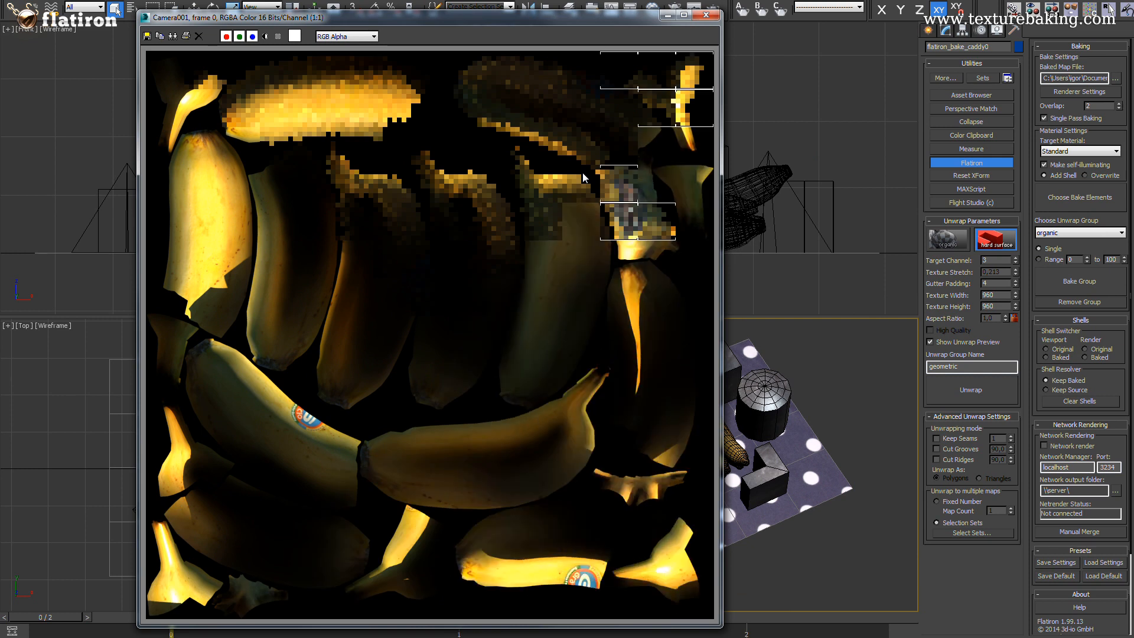
left_click(703, 16)
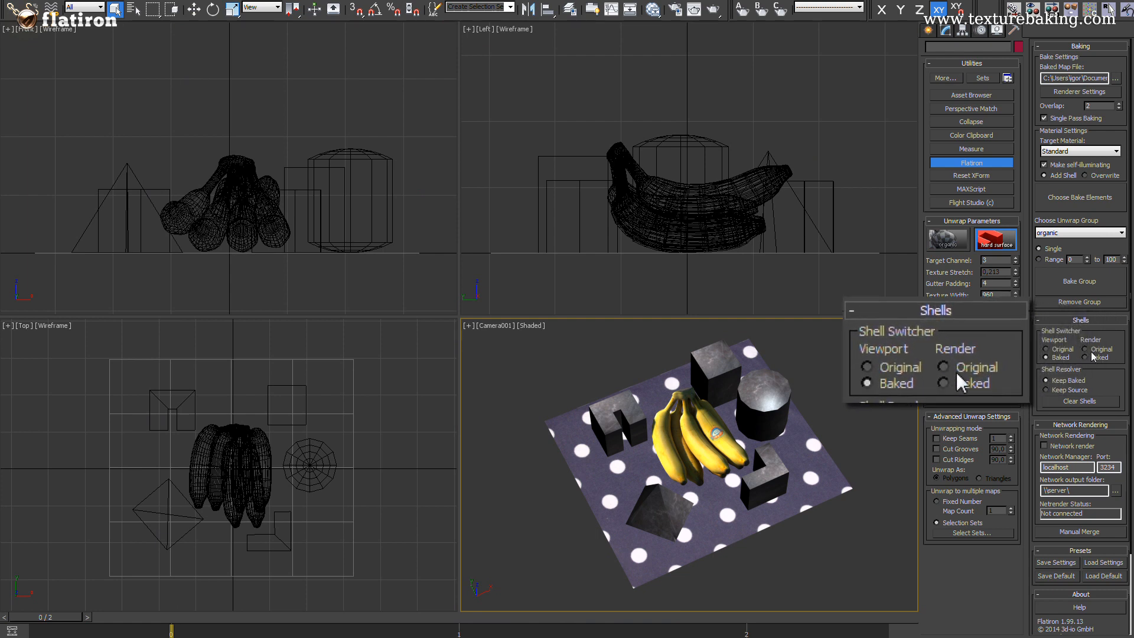
- Bake the geometric group so blocks and spotted cloth get baked textures
left_click(943, 366)
type("geometric")
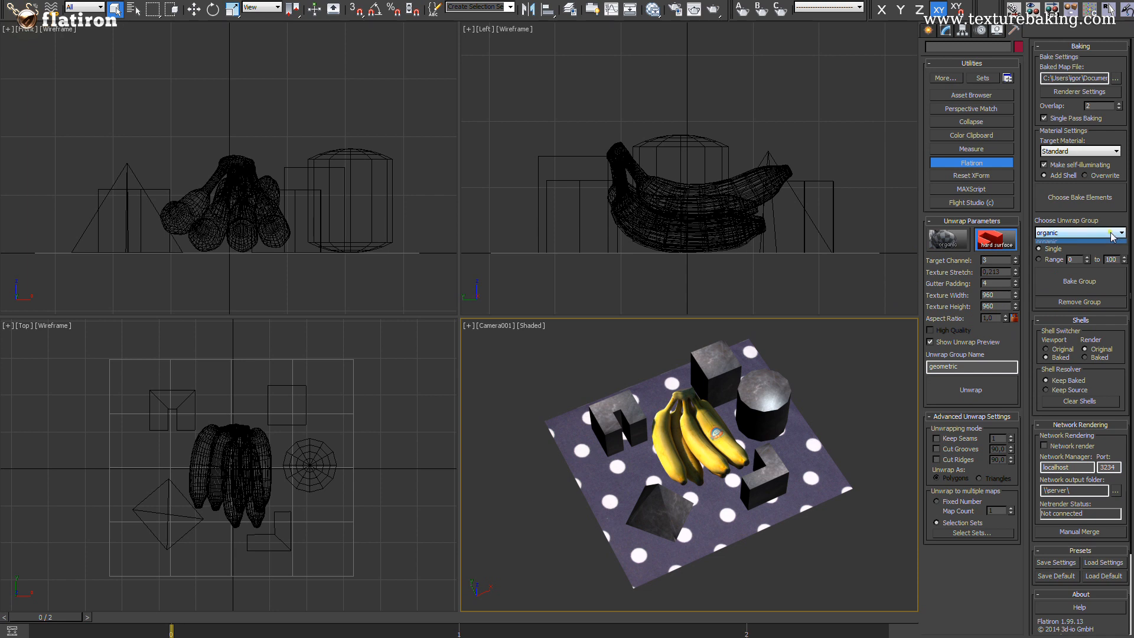
left_click(1077, 233)
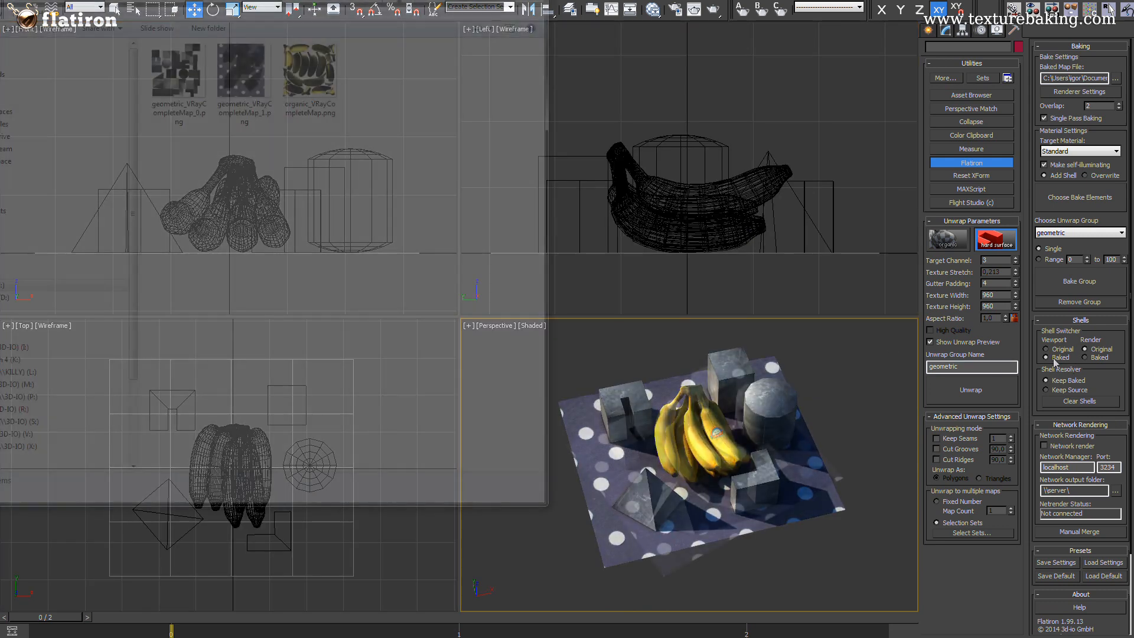
- Preview geometric_VRayCompleteMap_0, _1 and organic_VRayCompleteMap PNGs in renderassets
left_click(179, 70)
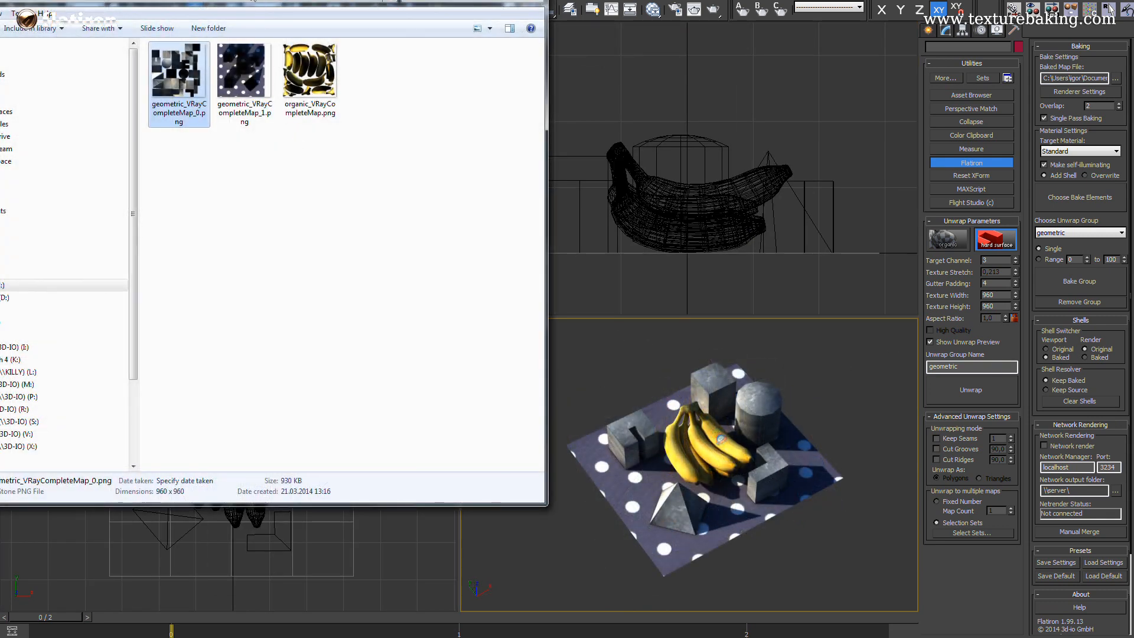
left_click(242, 109)
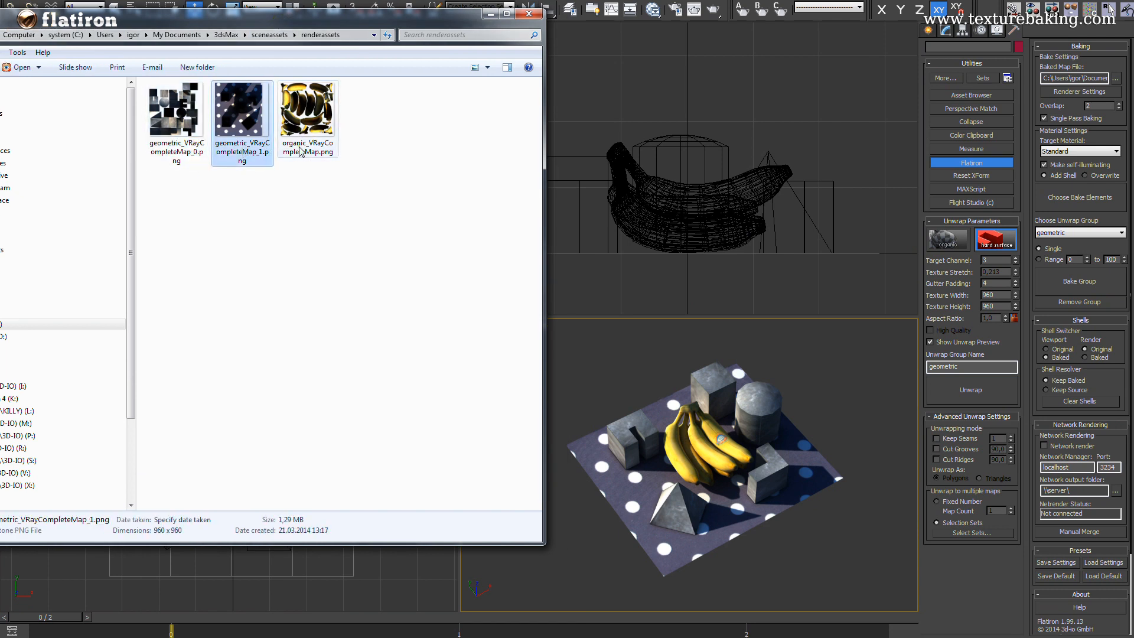
left_click(307, 109)
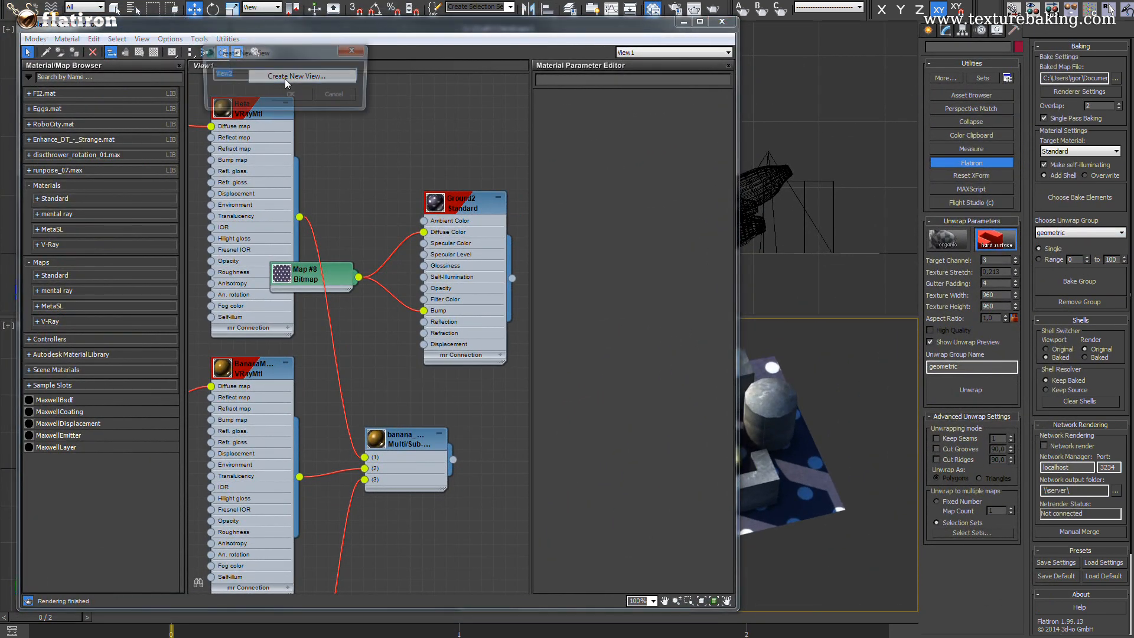
- Inspect the organic shell's Standard material and its CompleteMap bitmap, then close the editor
left_click(289, 94)
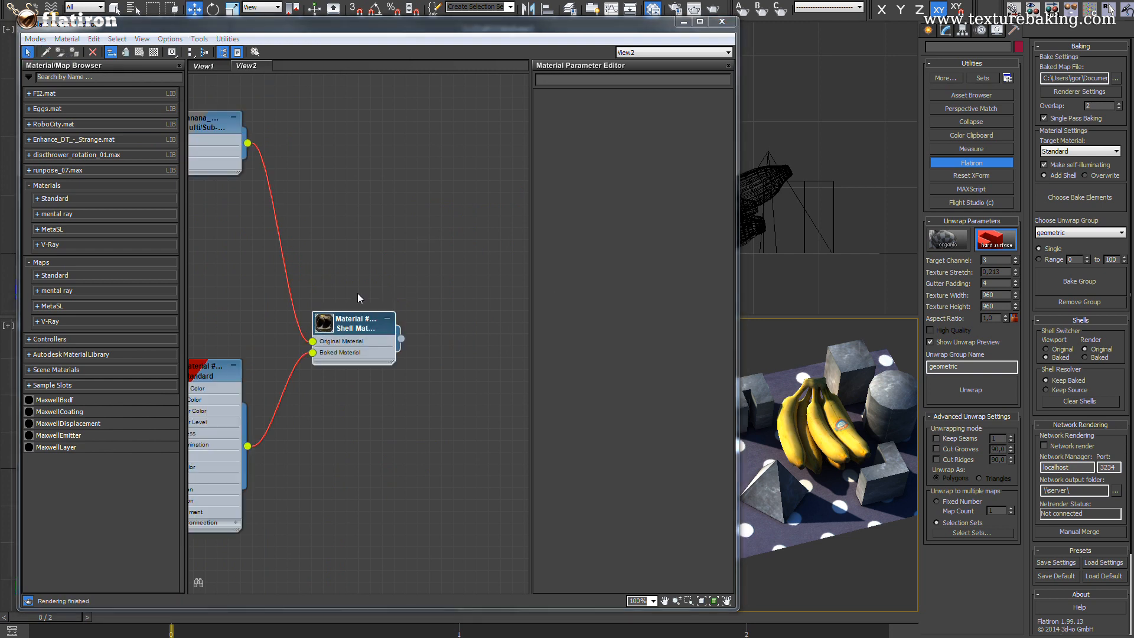
scroll("down", 3)
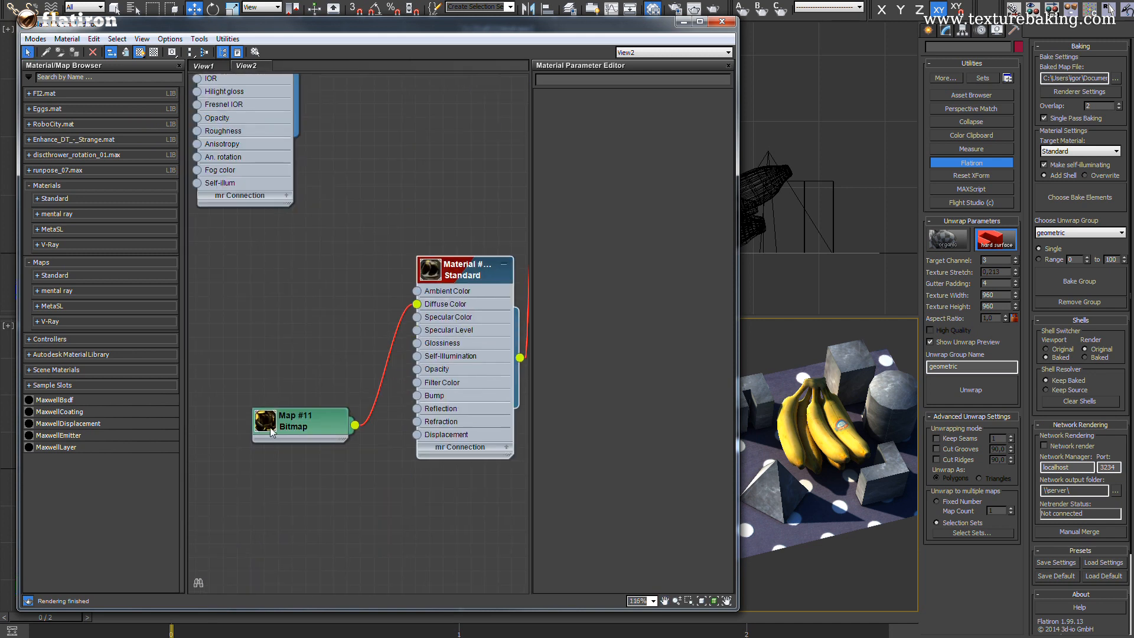
double_click(297, 423)
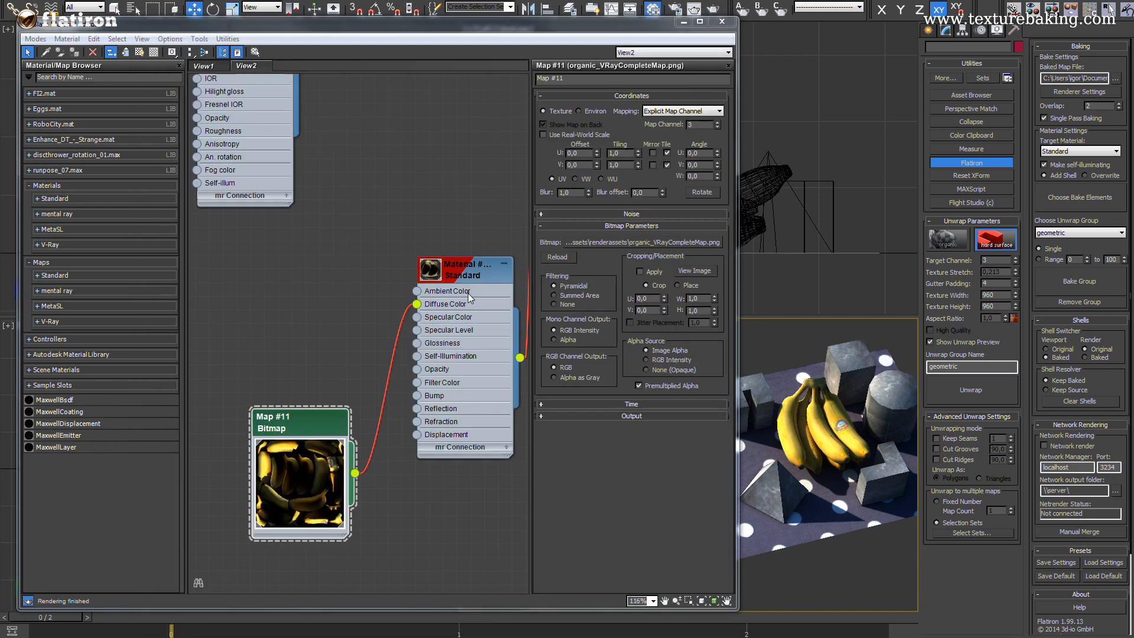
scroll("down", 3)
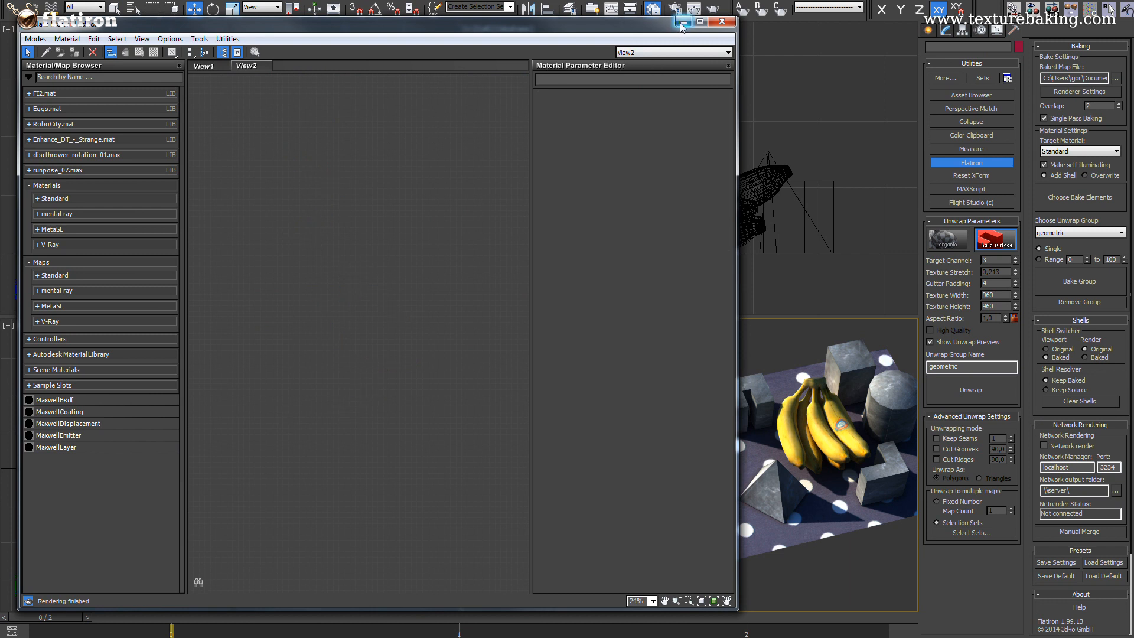
left_click(720, 21)
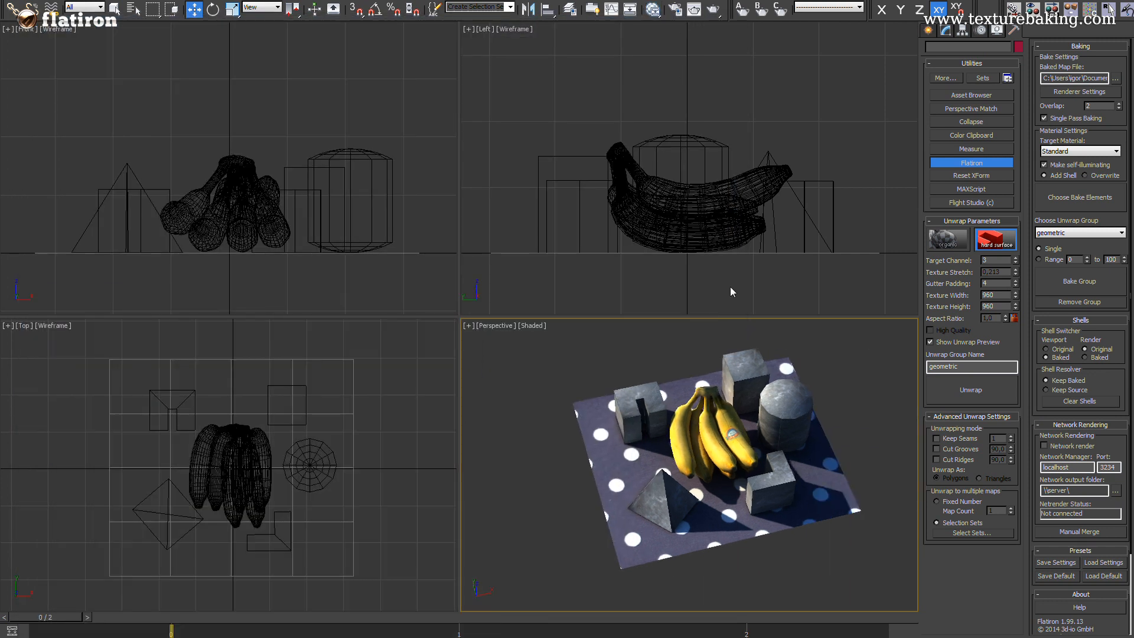